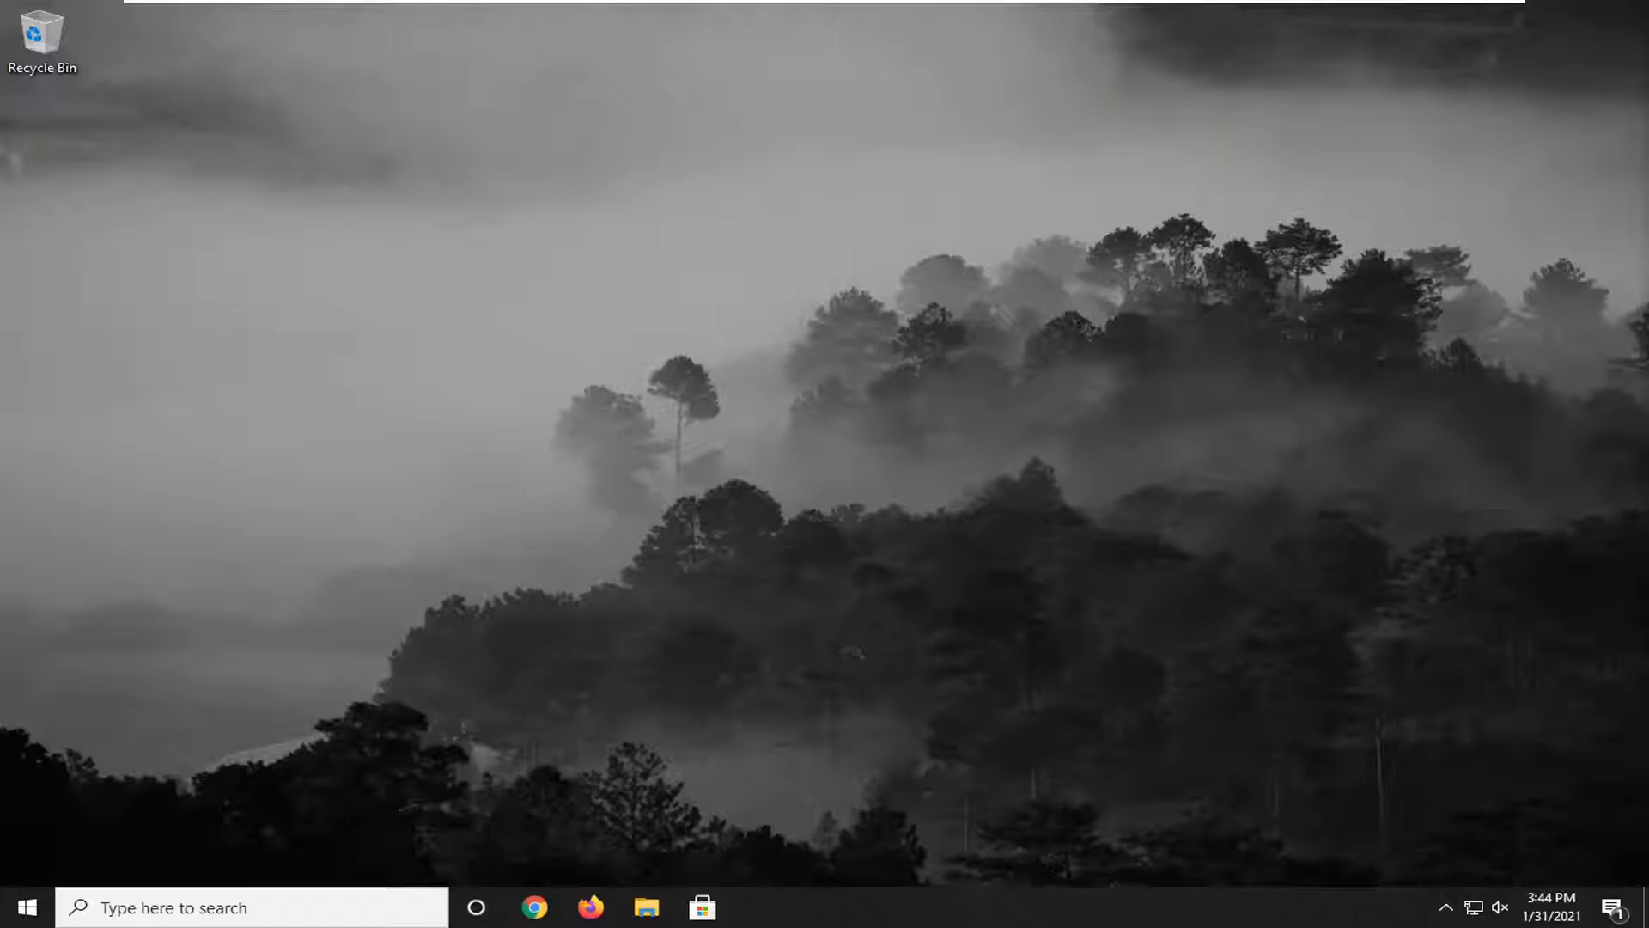
mouse_move(876, 672)
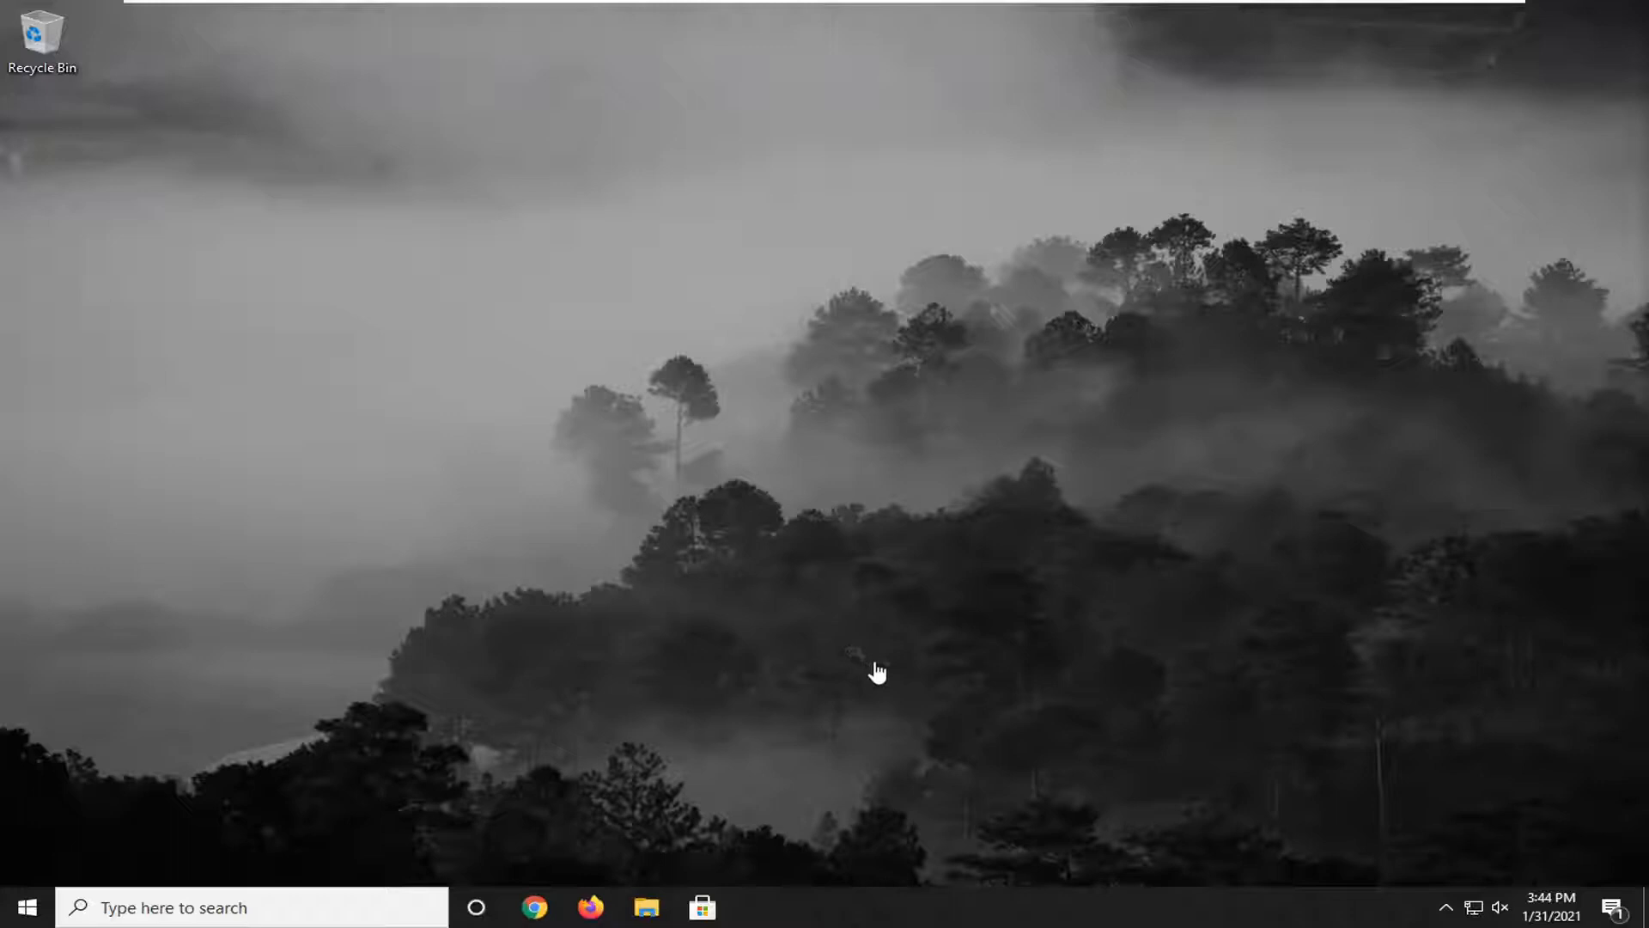
mouse_move(890, 673)
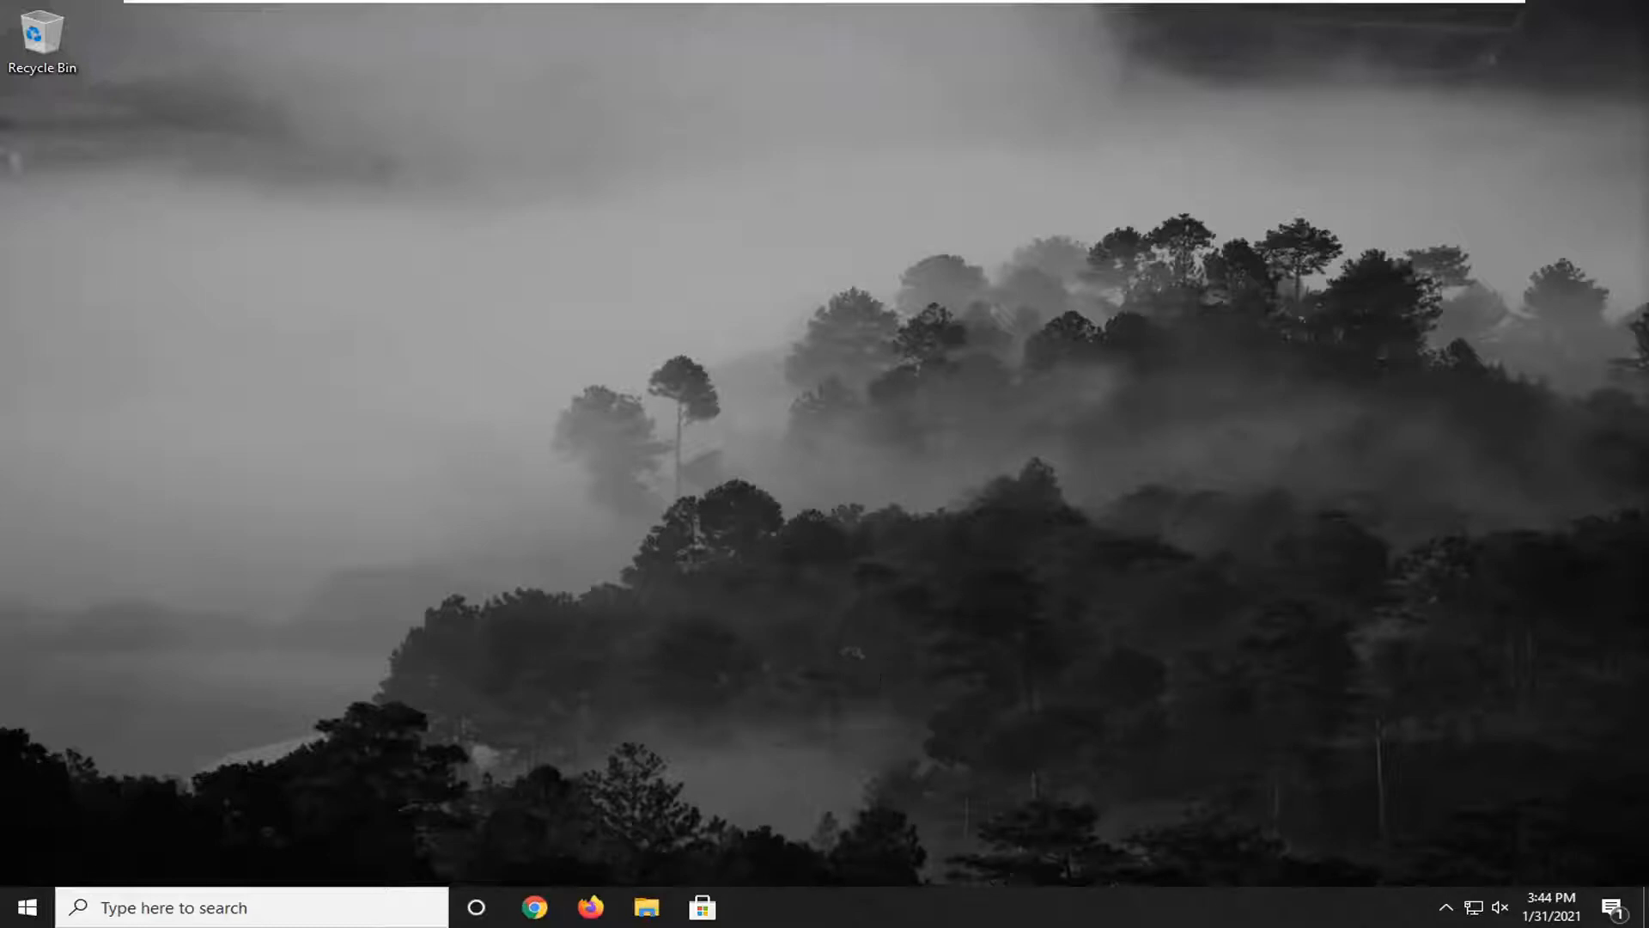
- From Start, bring up Windows Settings' Privacy section and scroll the left pane to App permissions
click(31, 903)
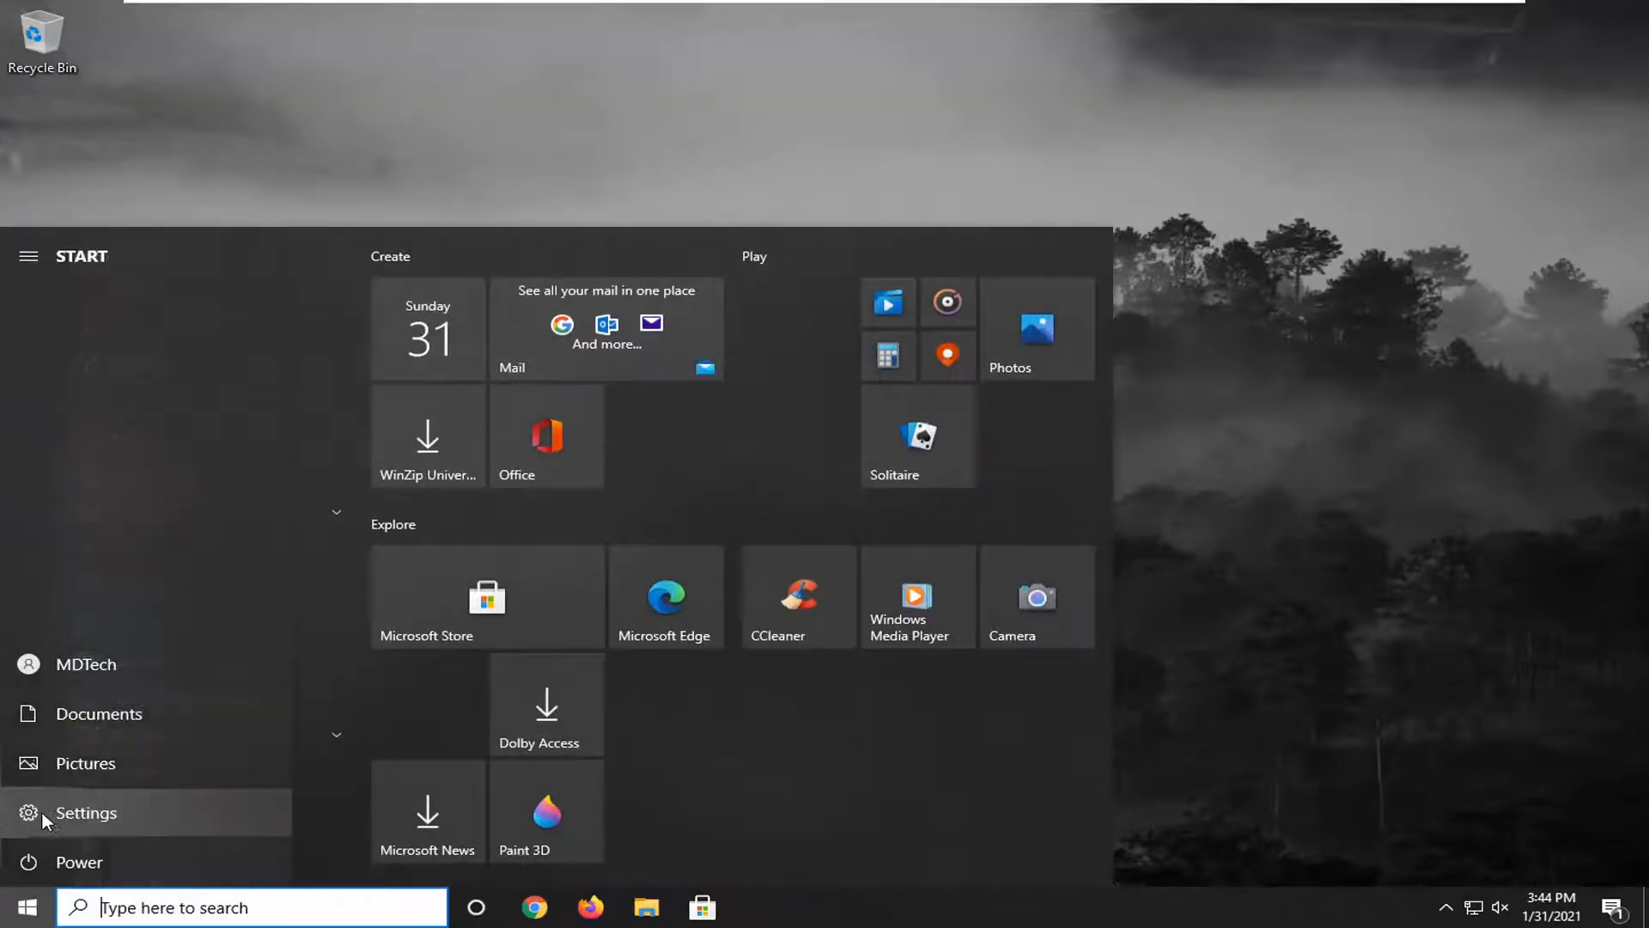
mouse_move(125, 820)
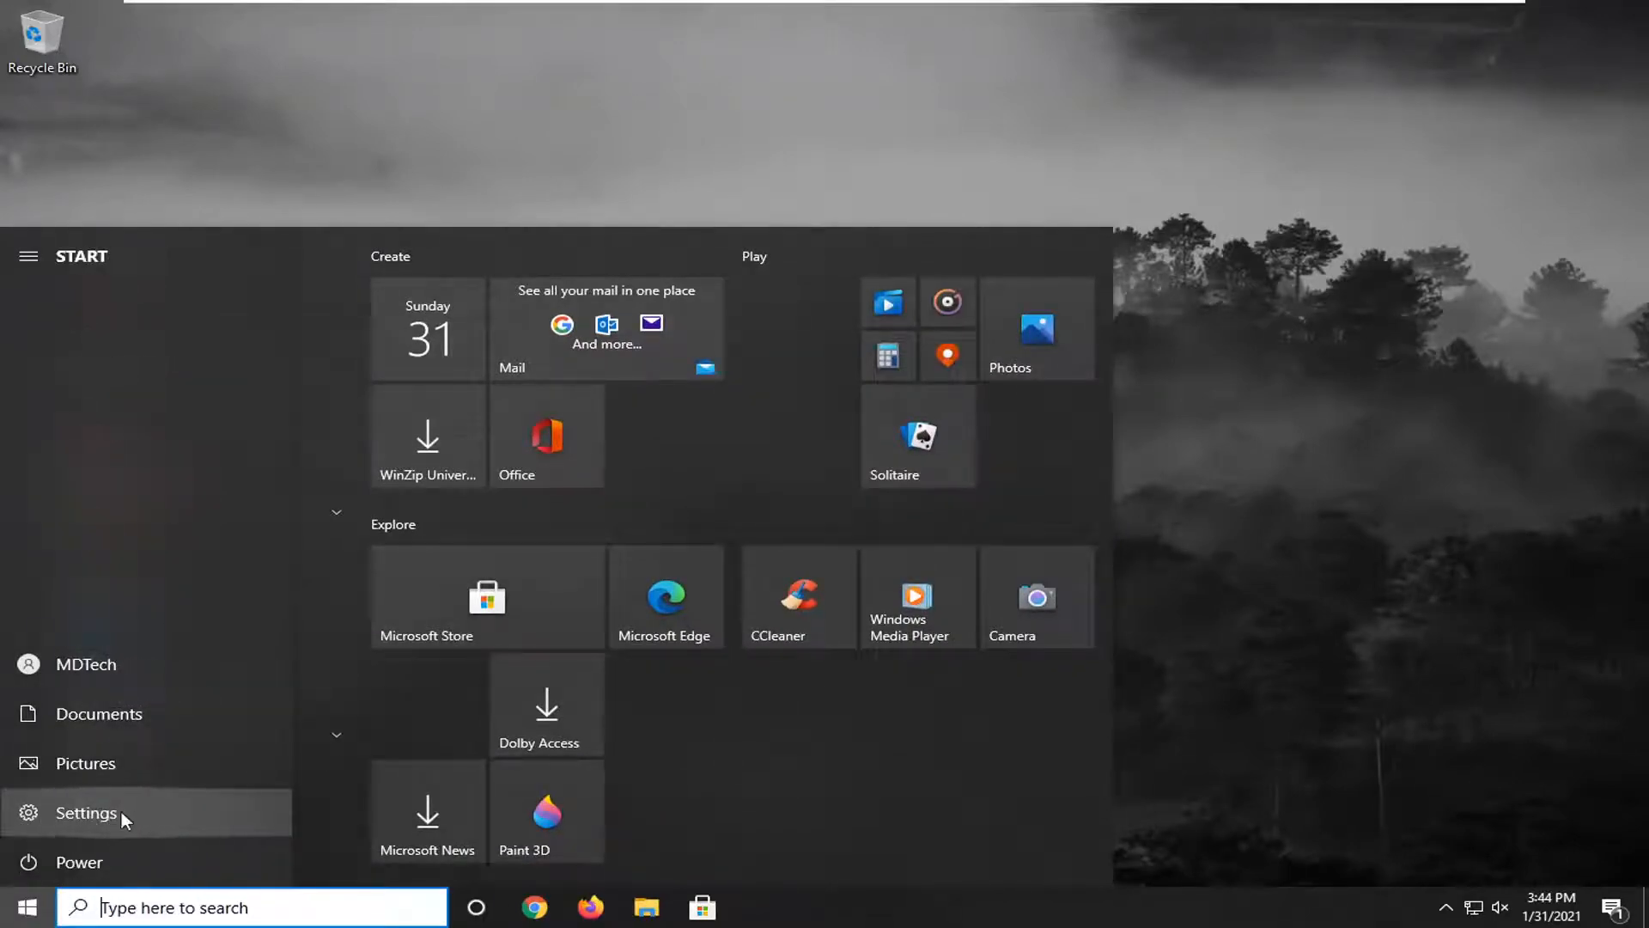
click(83, 814)
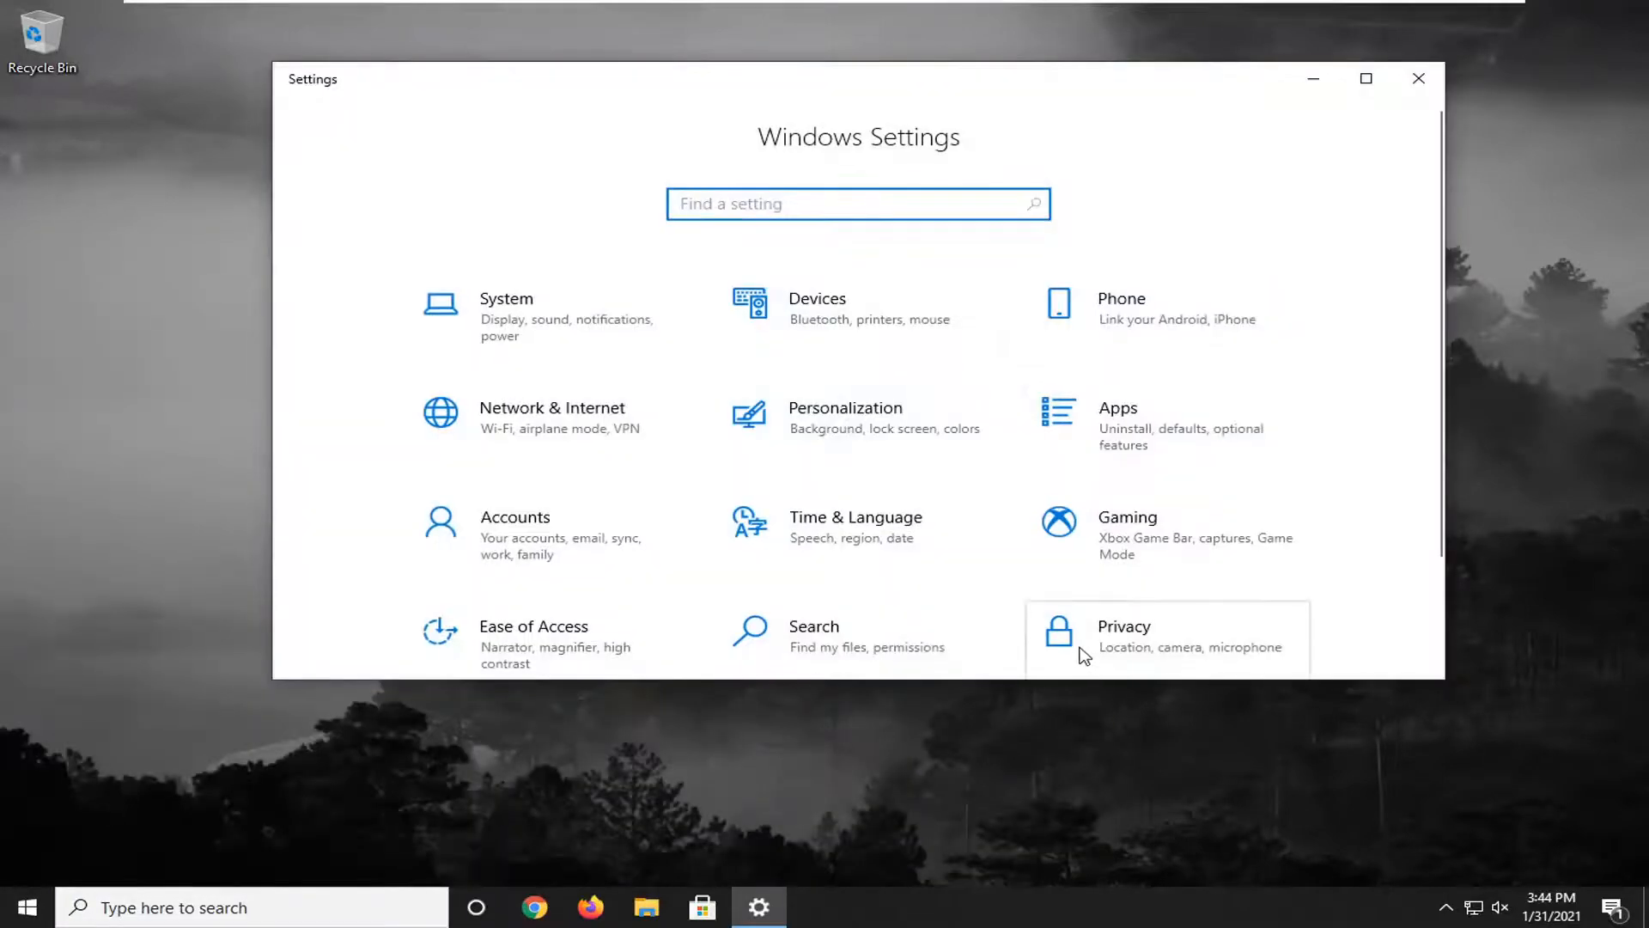
click(1123, 637)
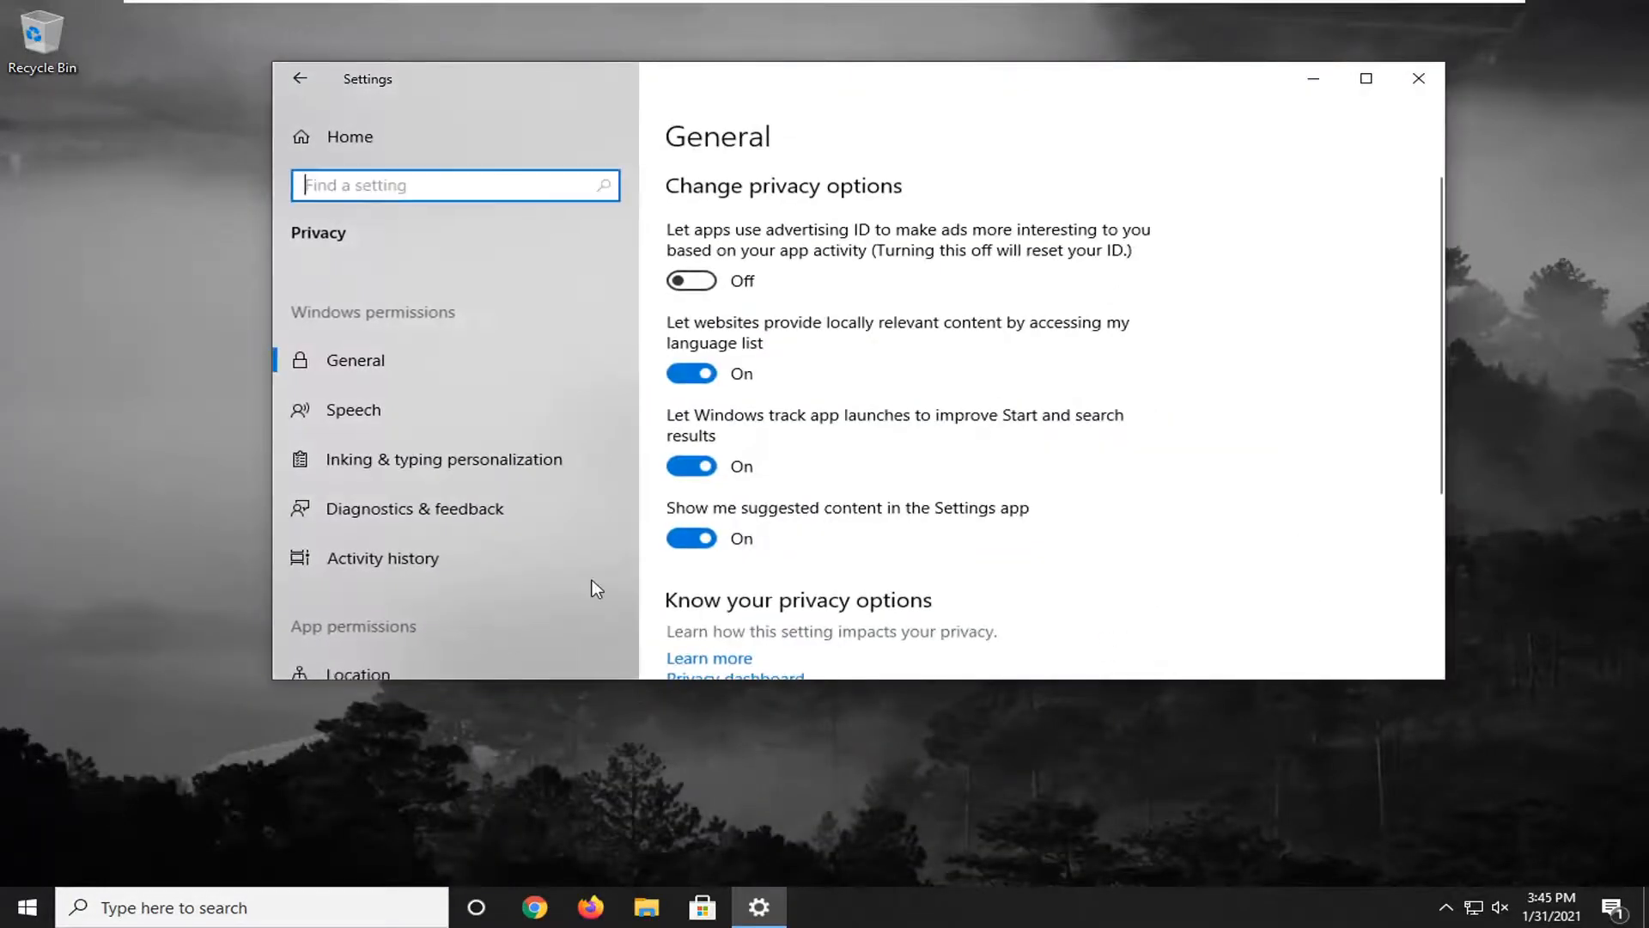
scroll(down, 3)
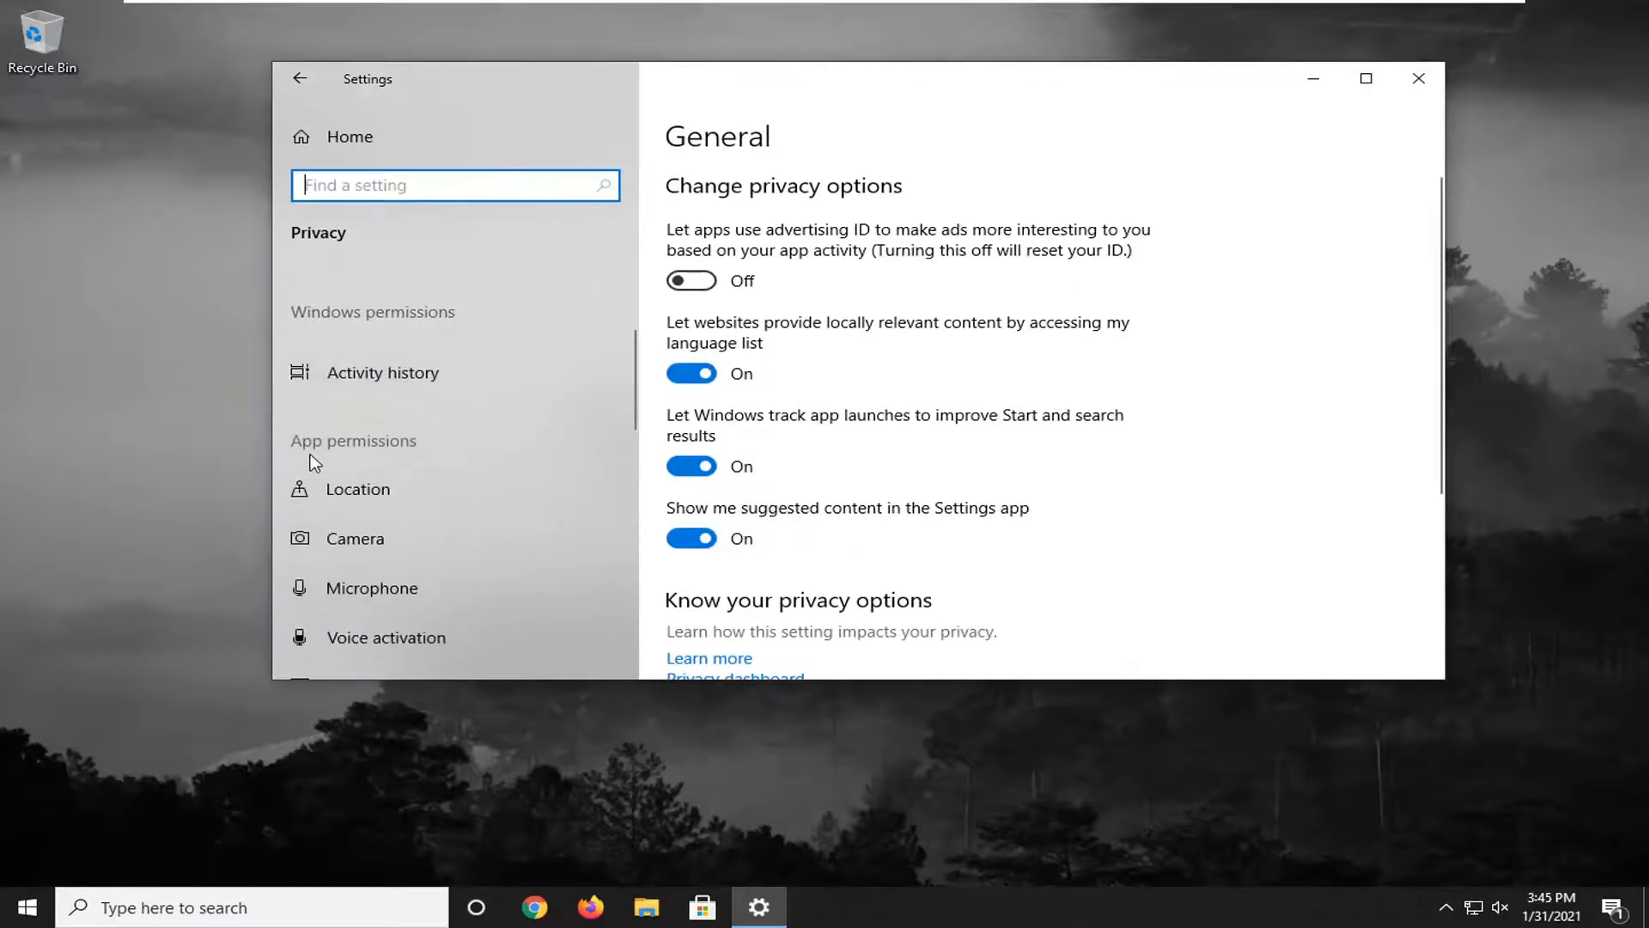
mouse_move(352, 547)
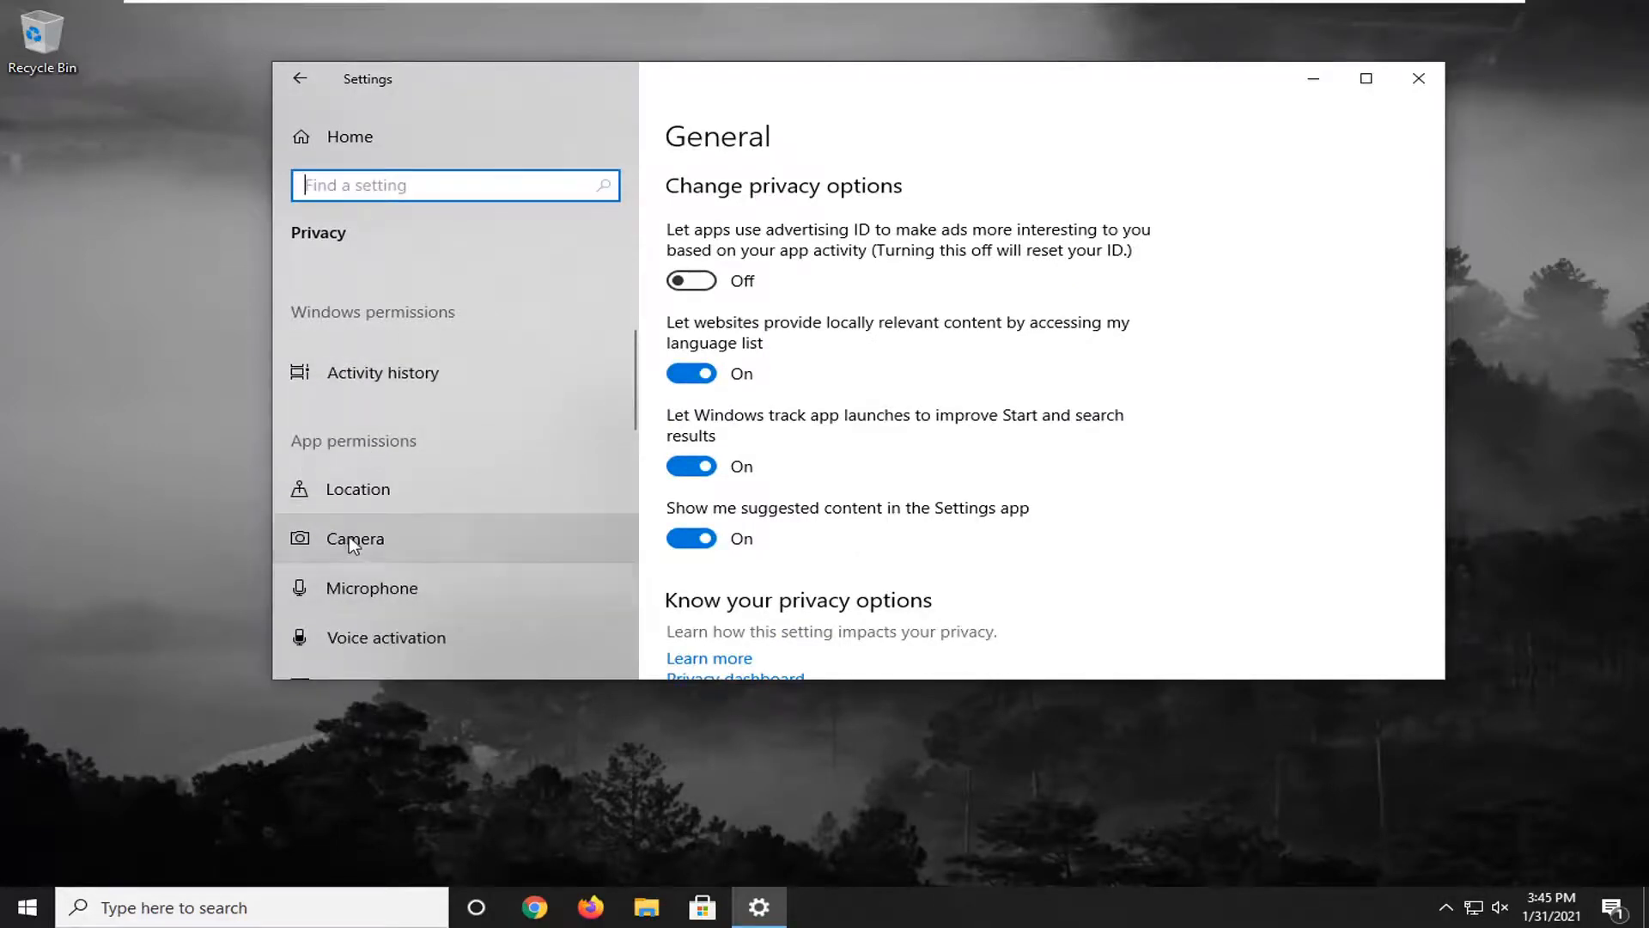
- Review the Camera page, confirm app camera access is On, then close Settings
click(354, 537)
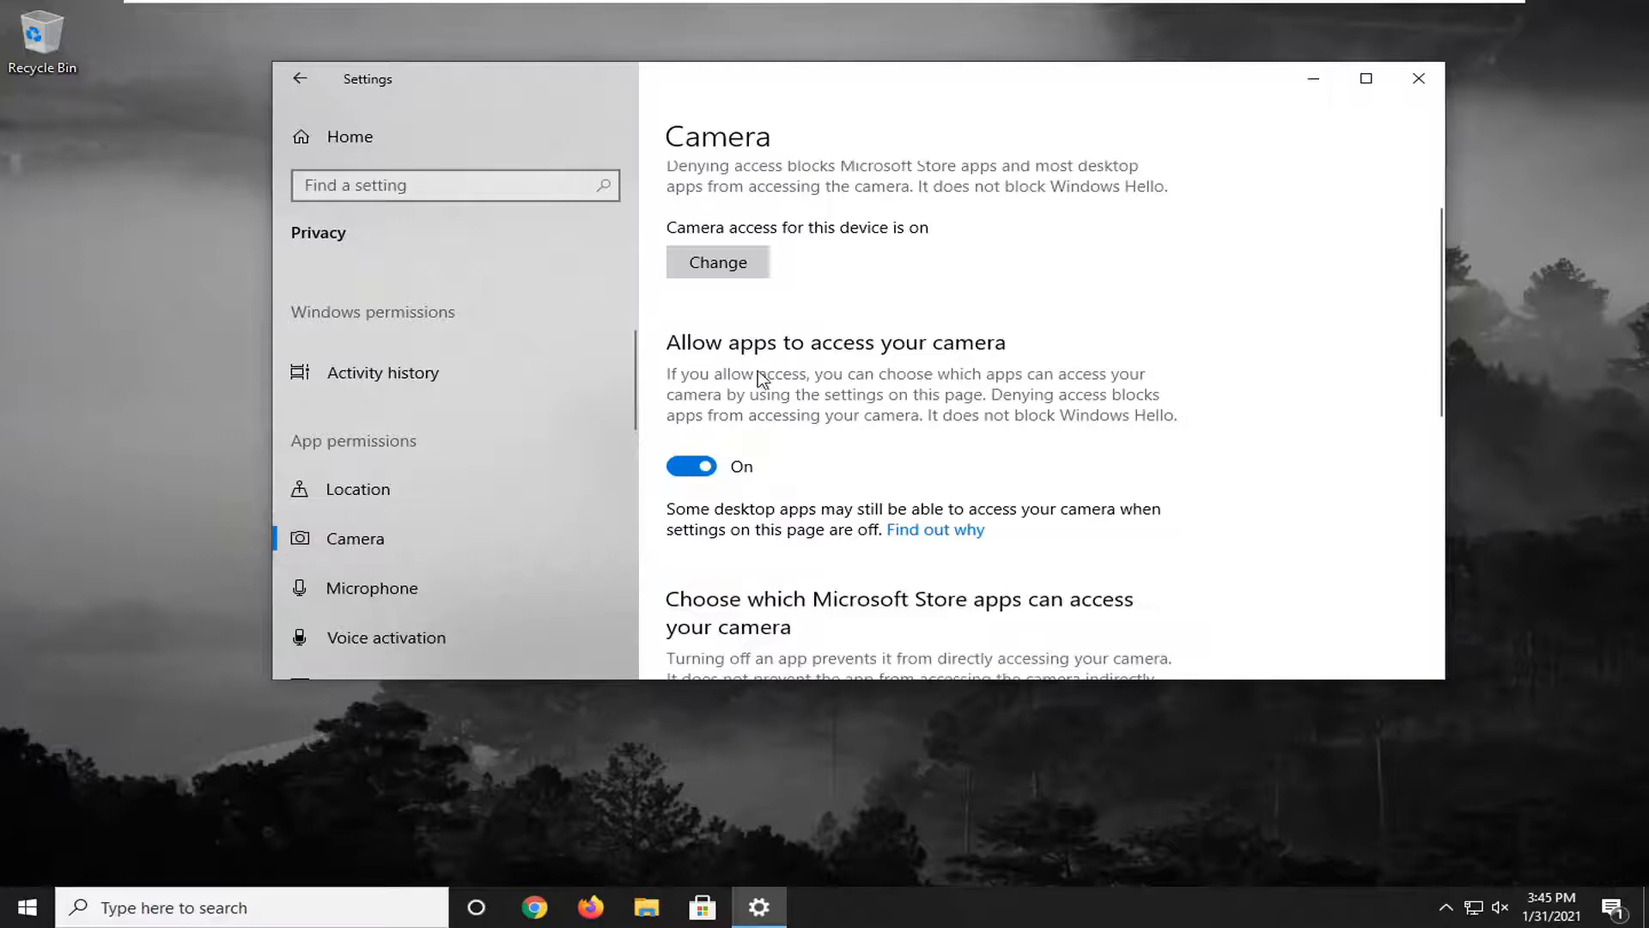
mouse_move(711, 443)
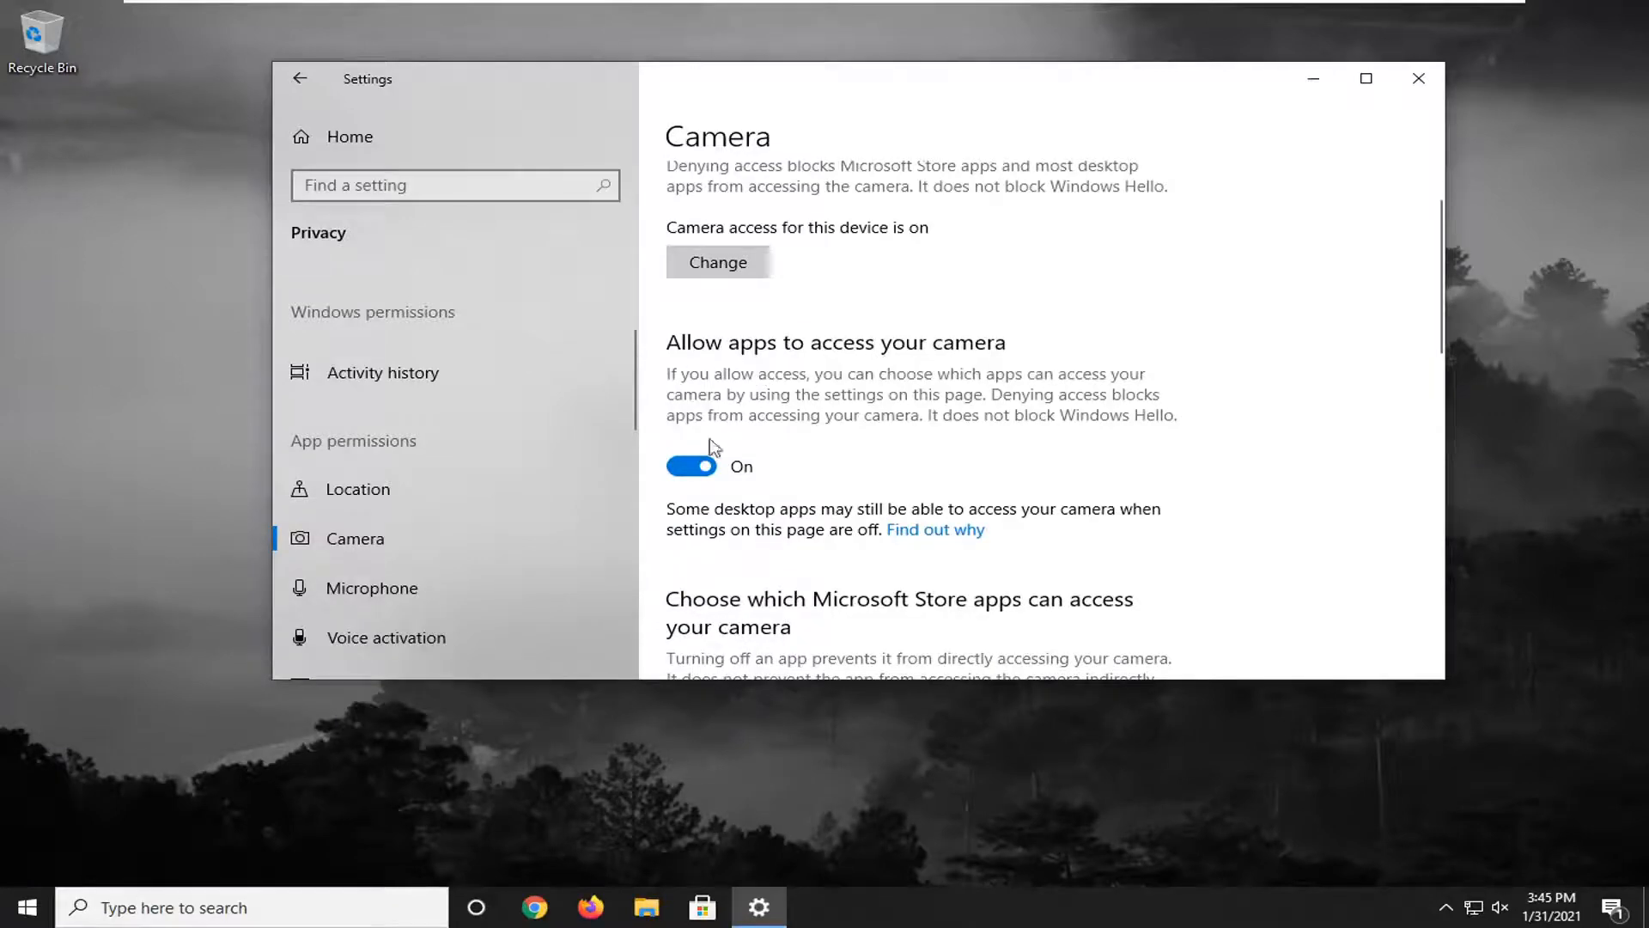
scroll(down, 3)
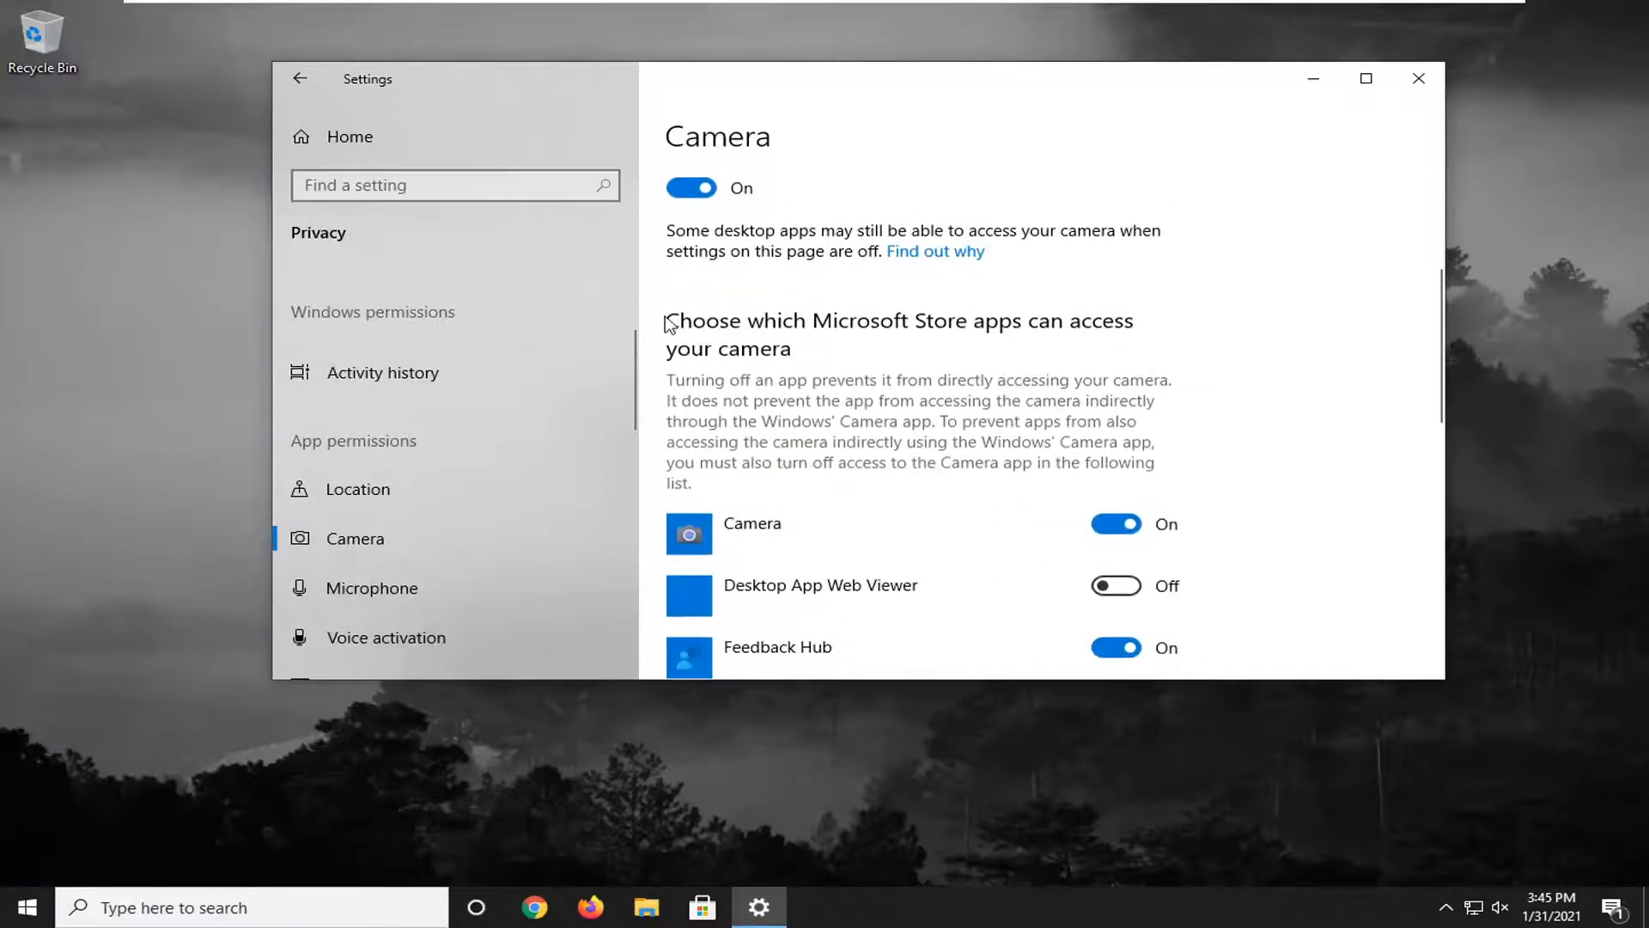
mouse_move(697, 330)
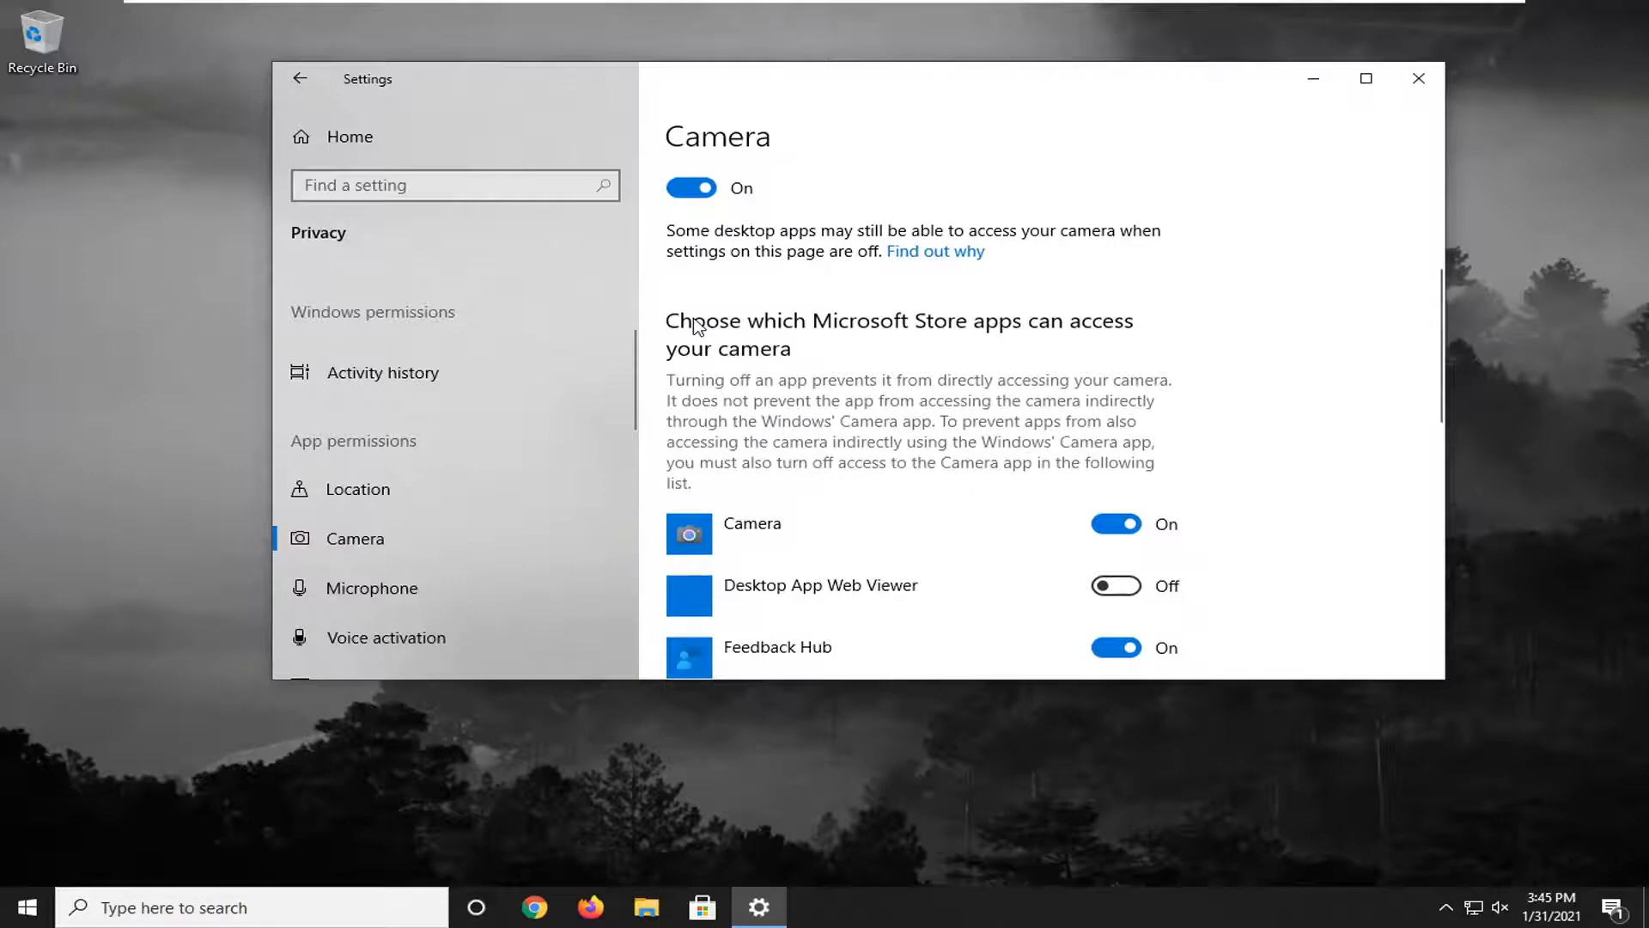
mouse_move(897, 389)
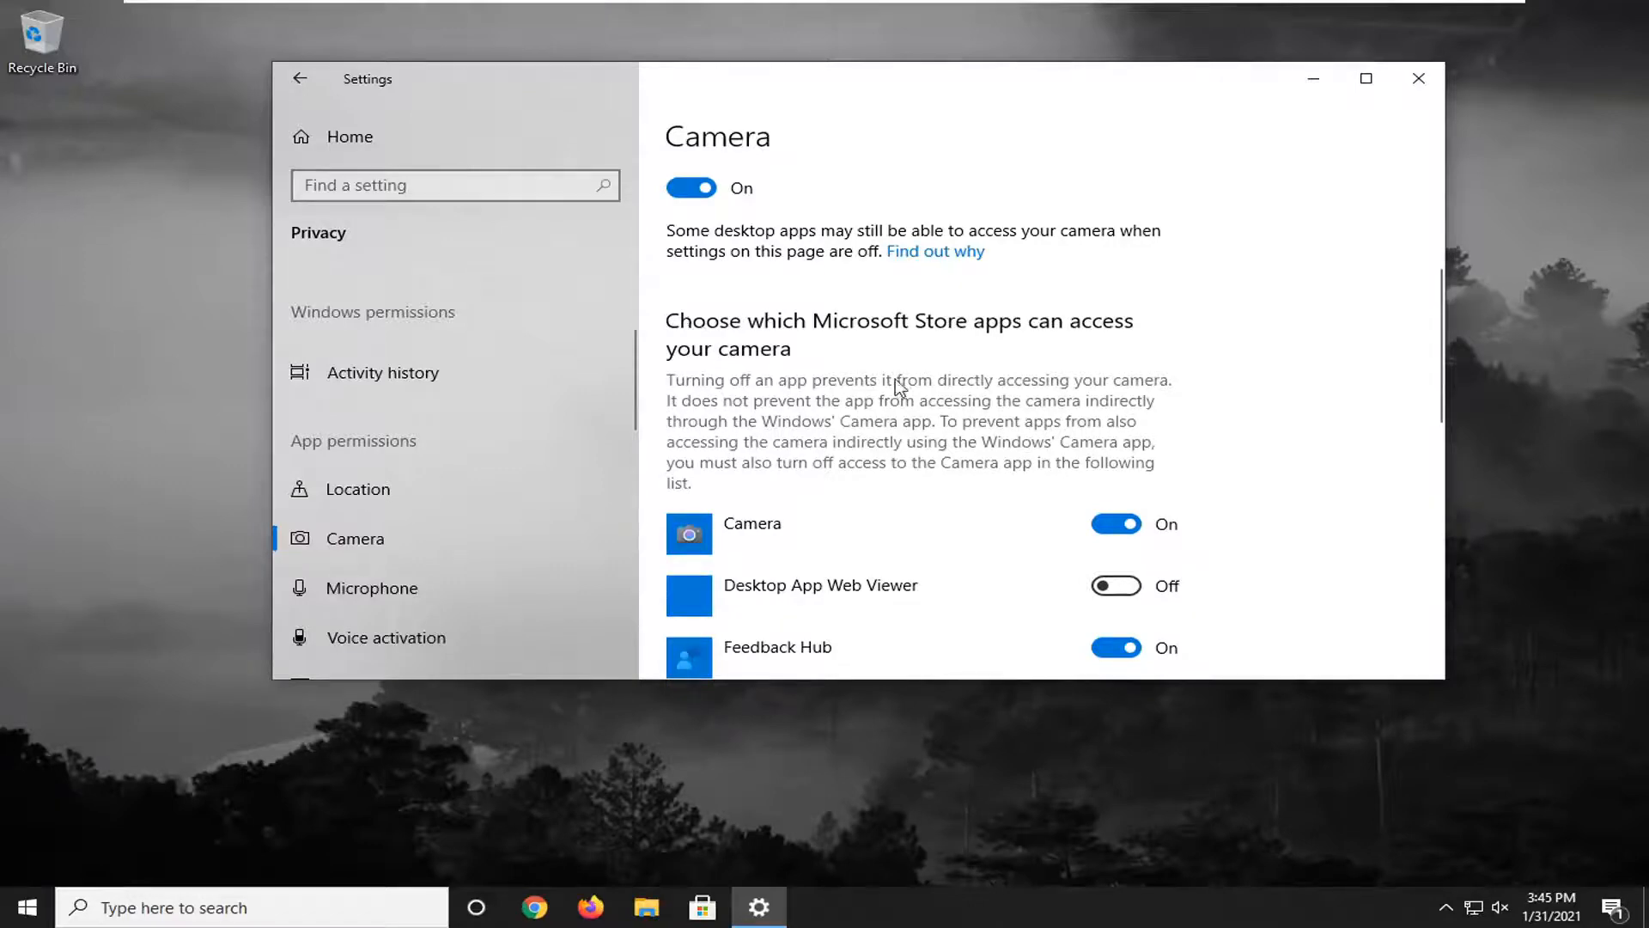
scroll(down, 3)
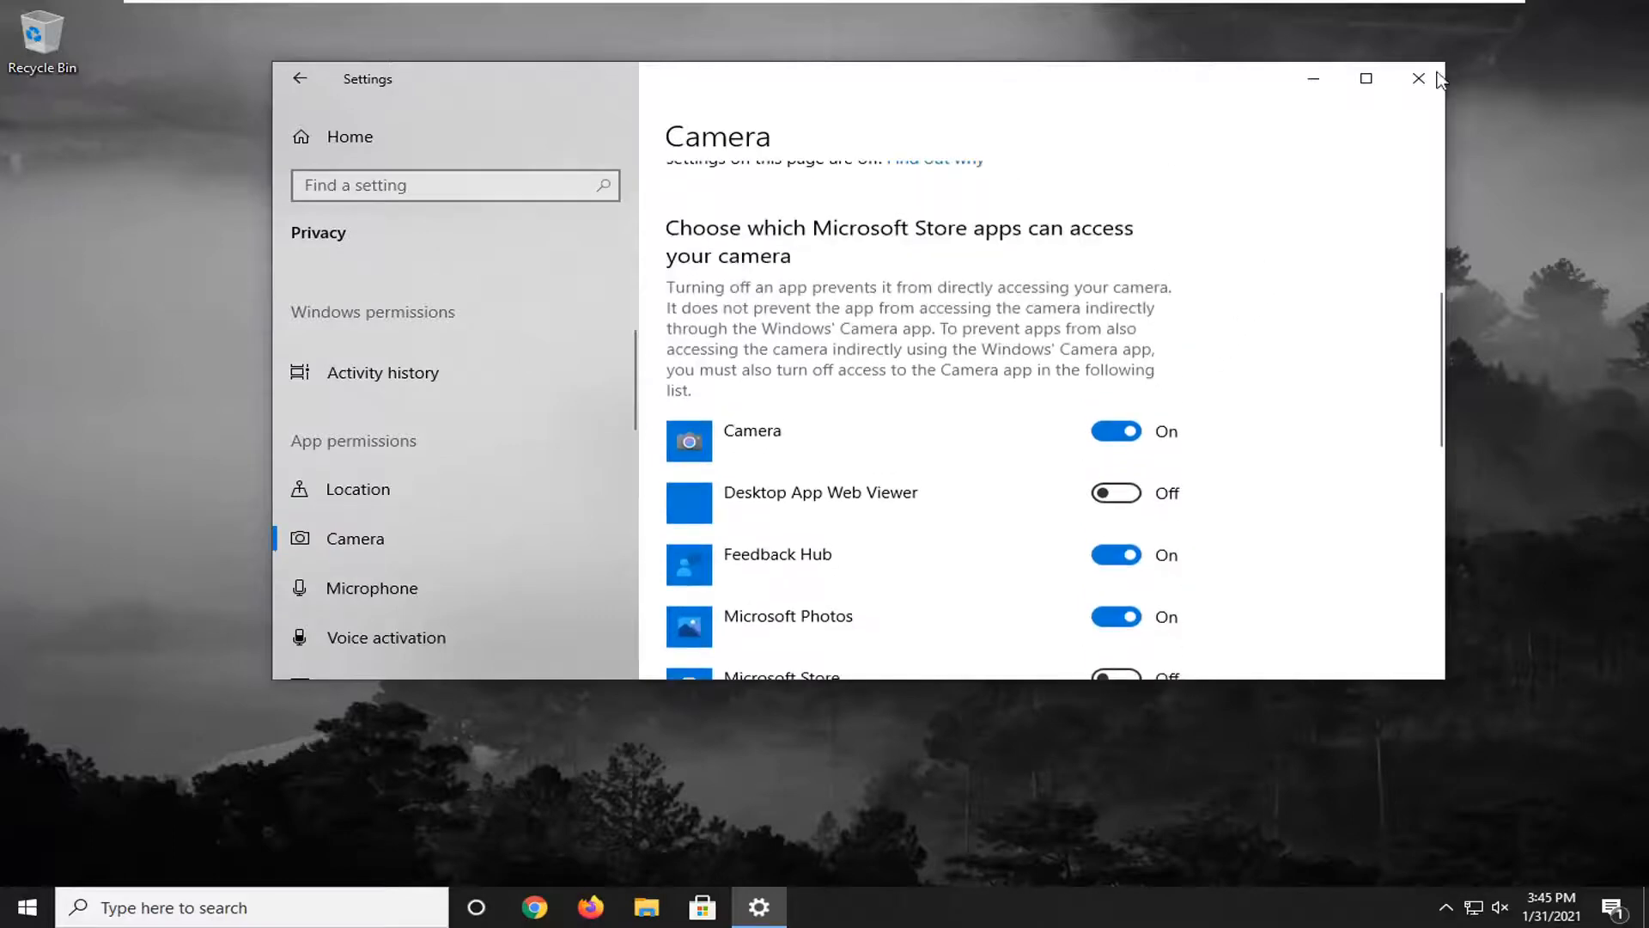
click(1414, 79)
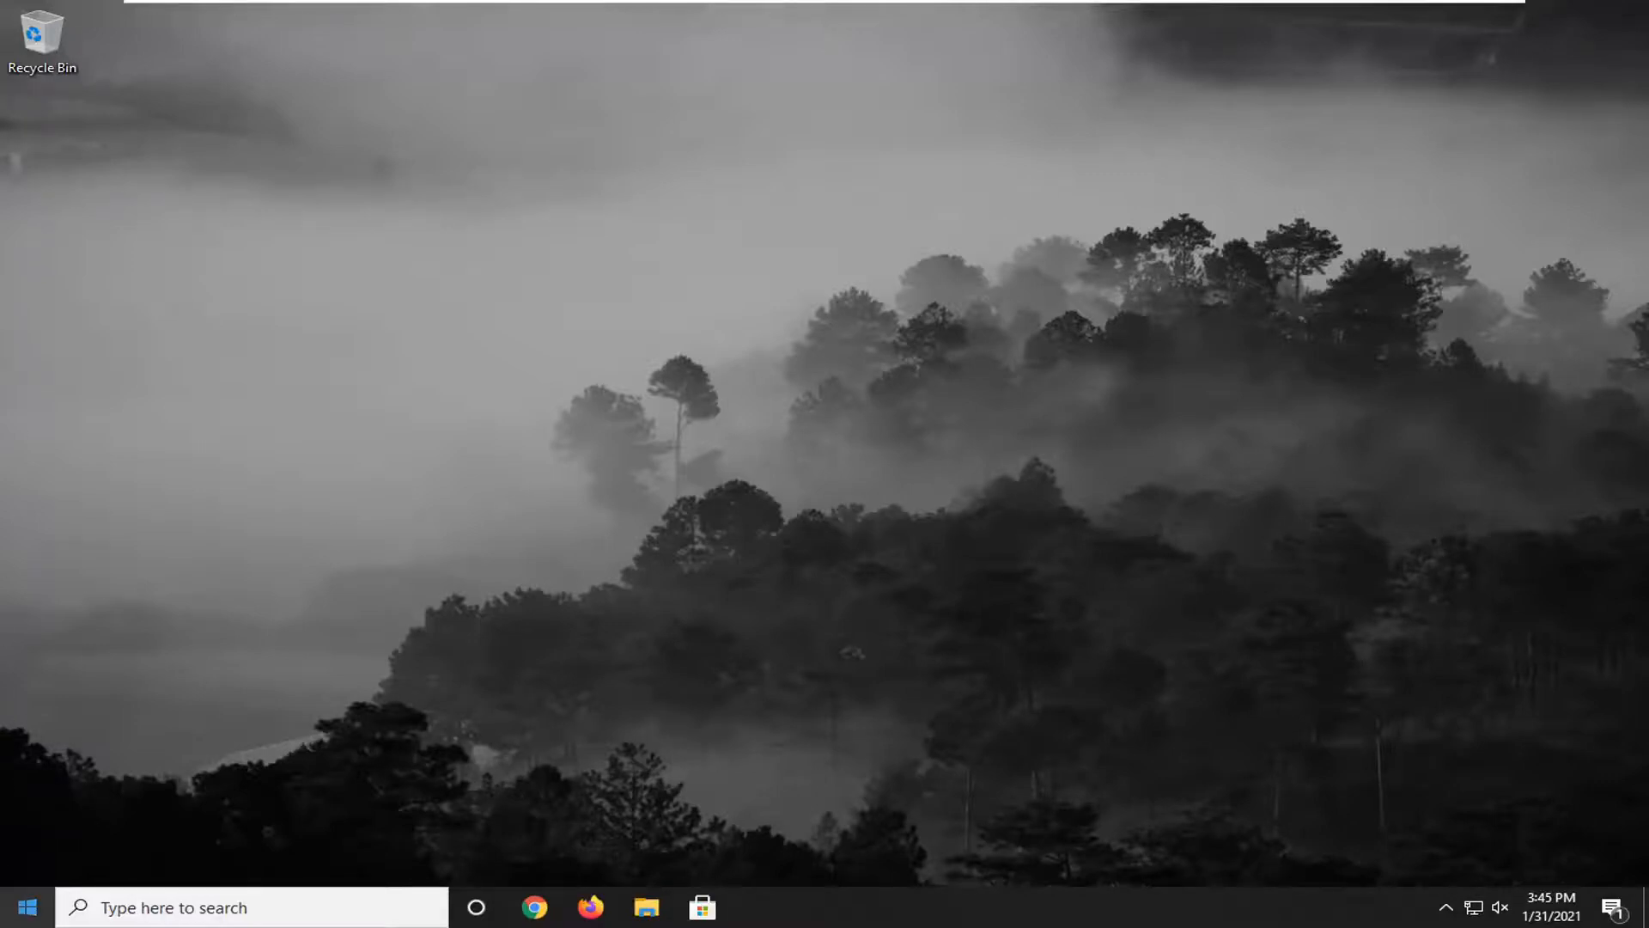
- Search the Start menu for 'device manager' so it shows as best match
click(31, 907)
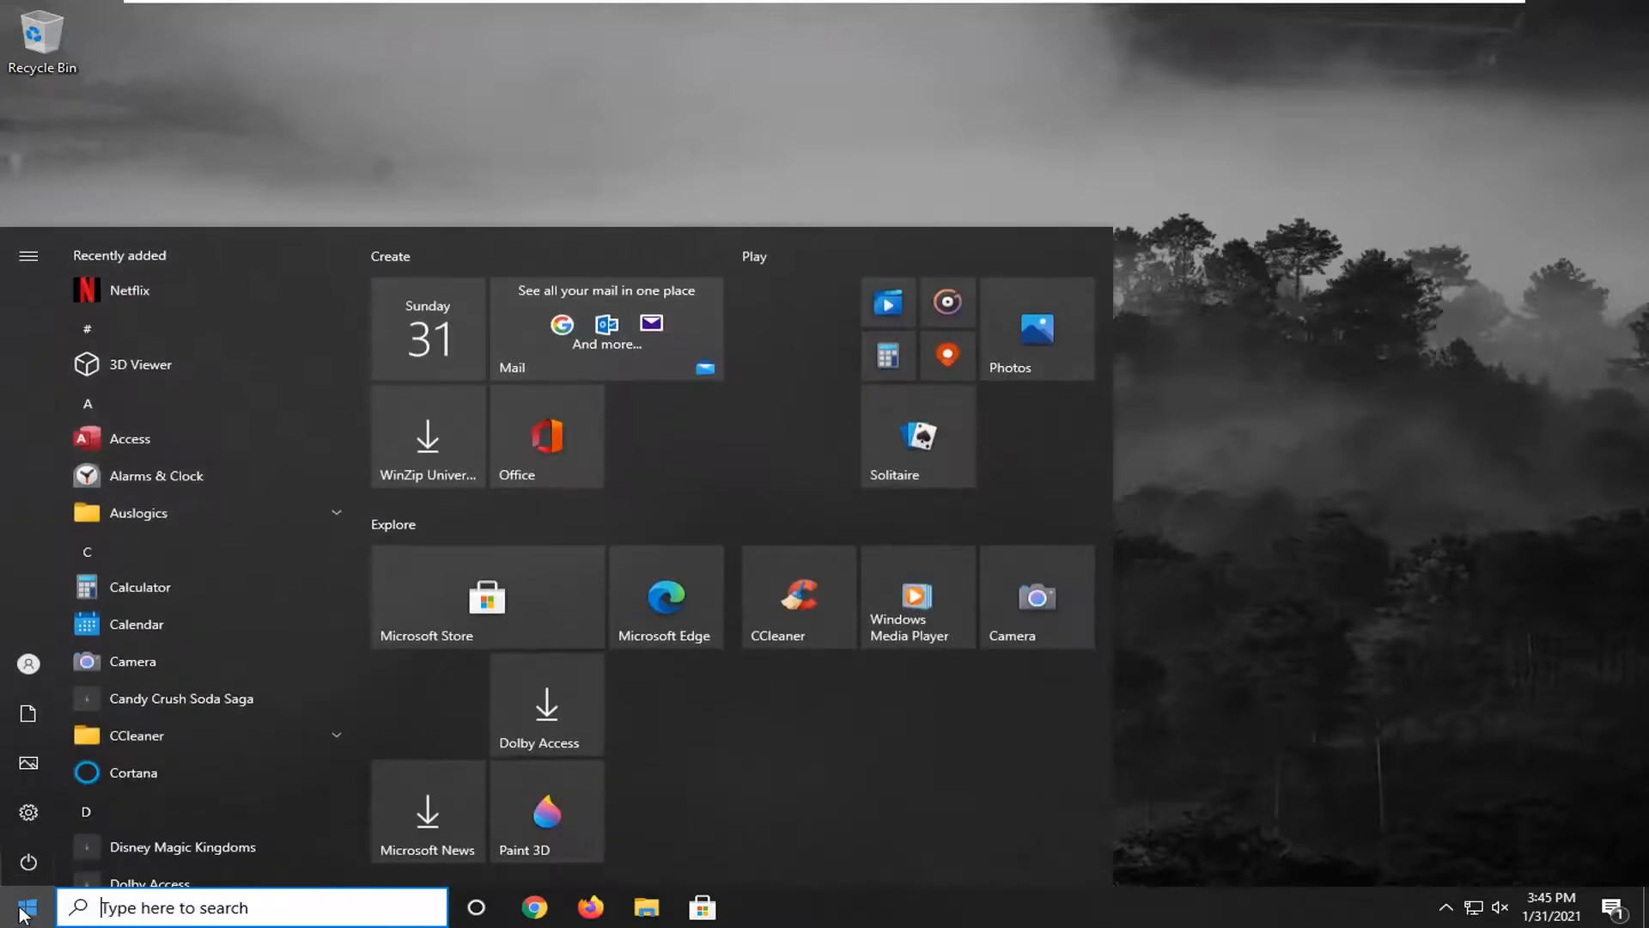
text(device manager)
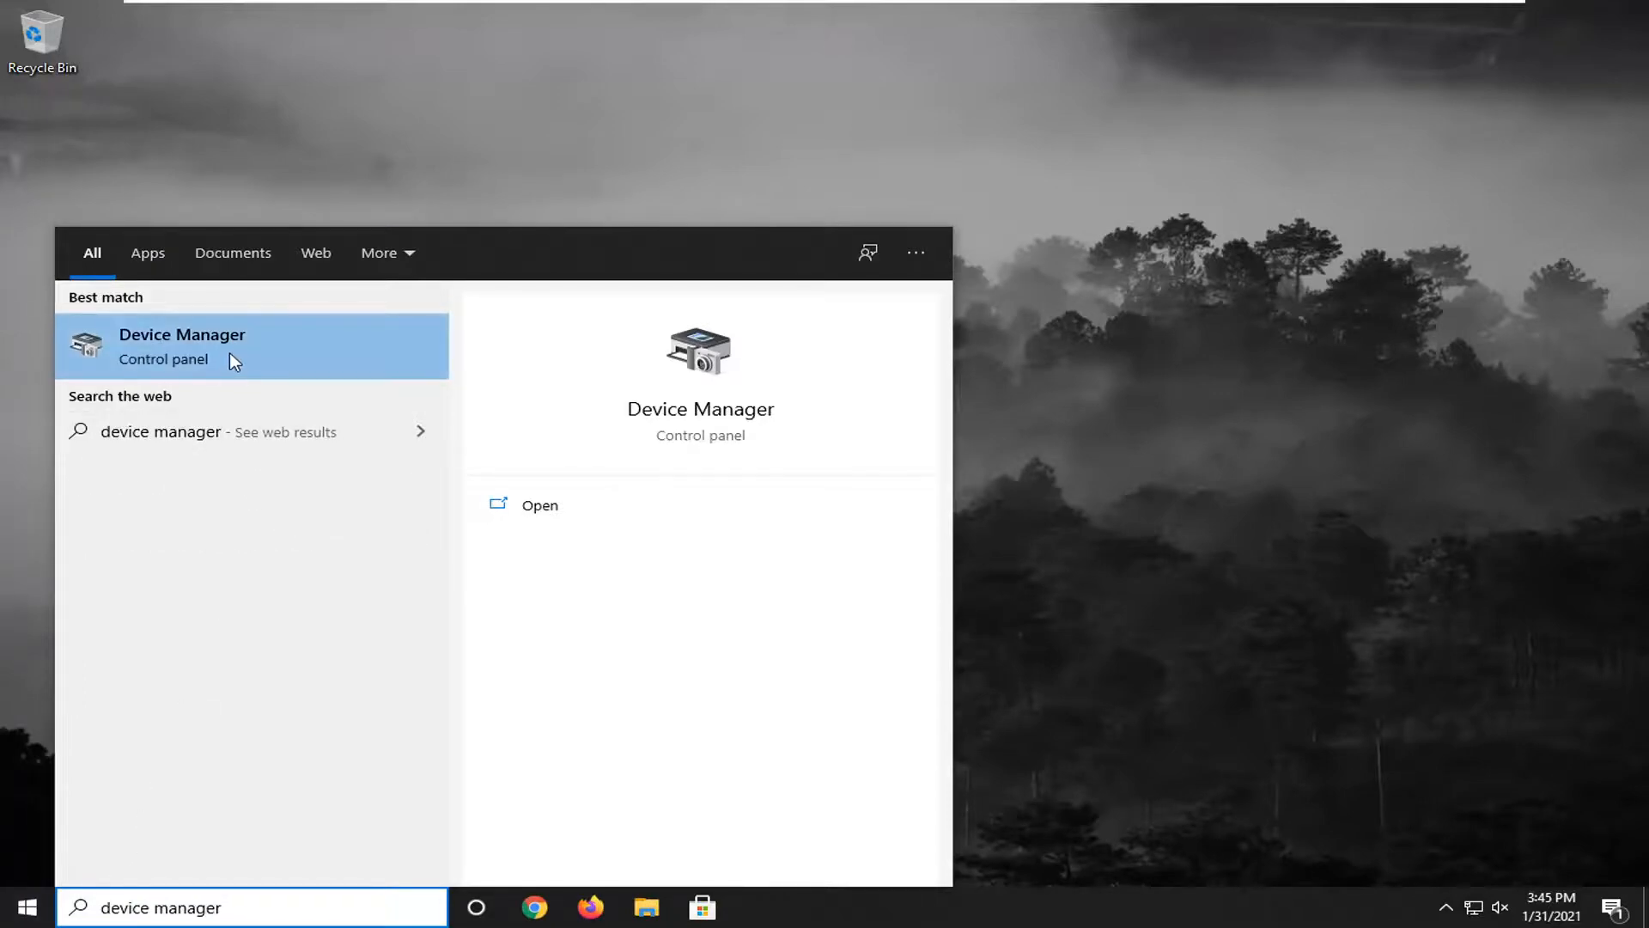
- Launch Device Manager, select Mice and other pointing devices, then close it
click(182, 345)
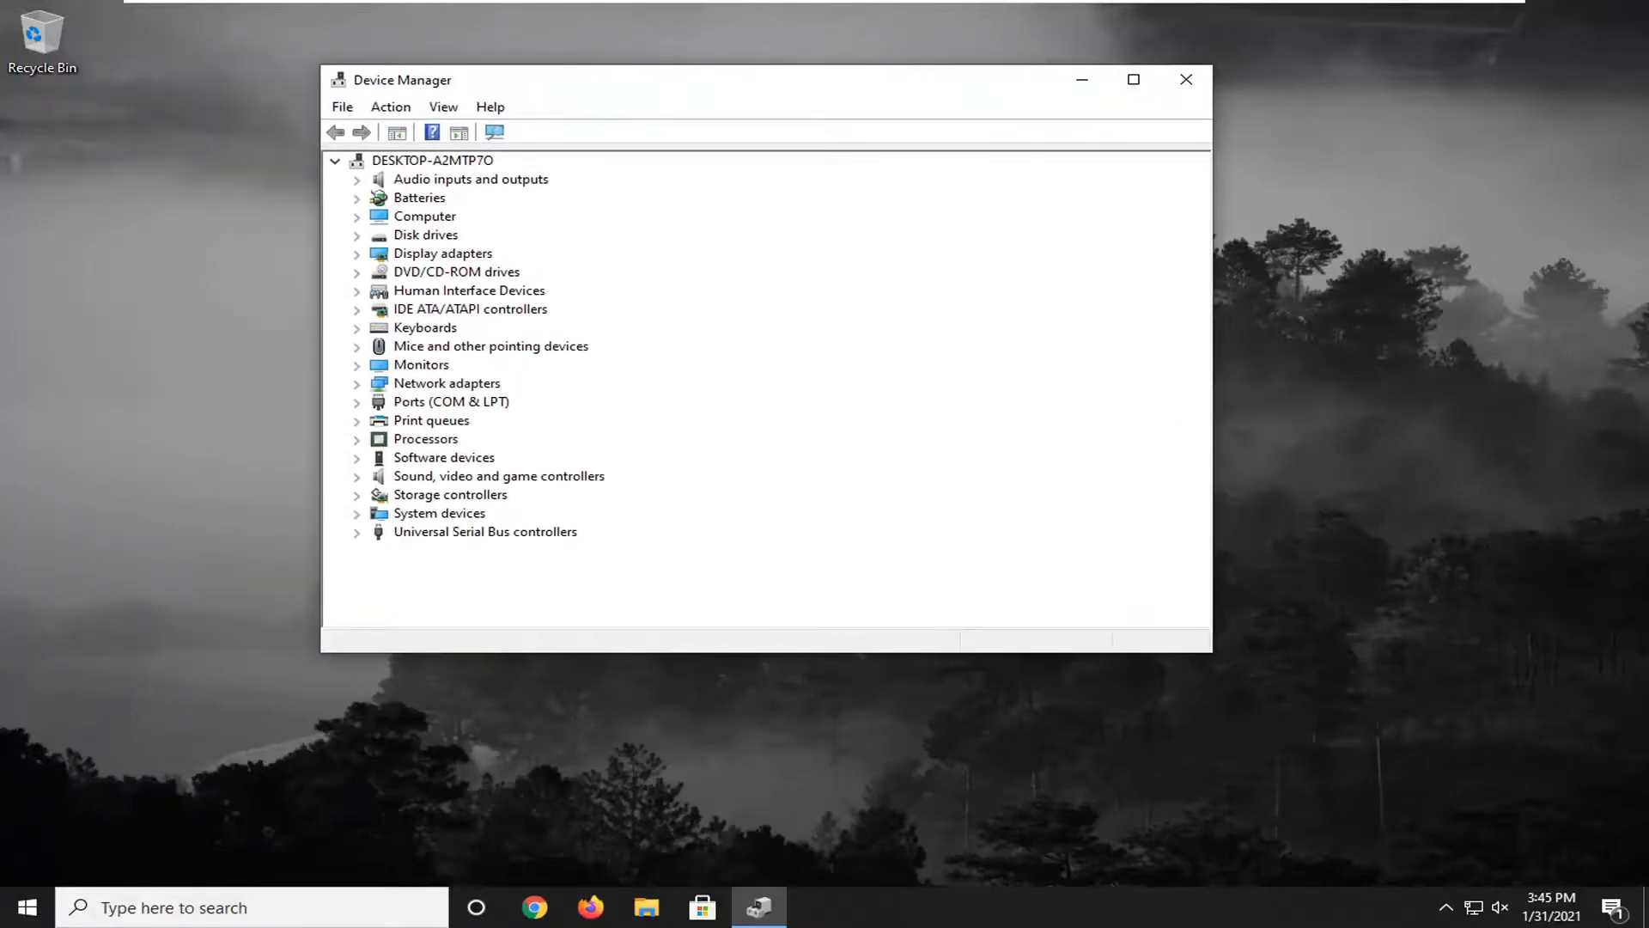
mouse_move(653, 555)
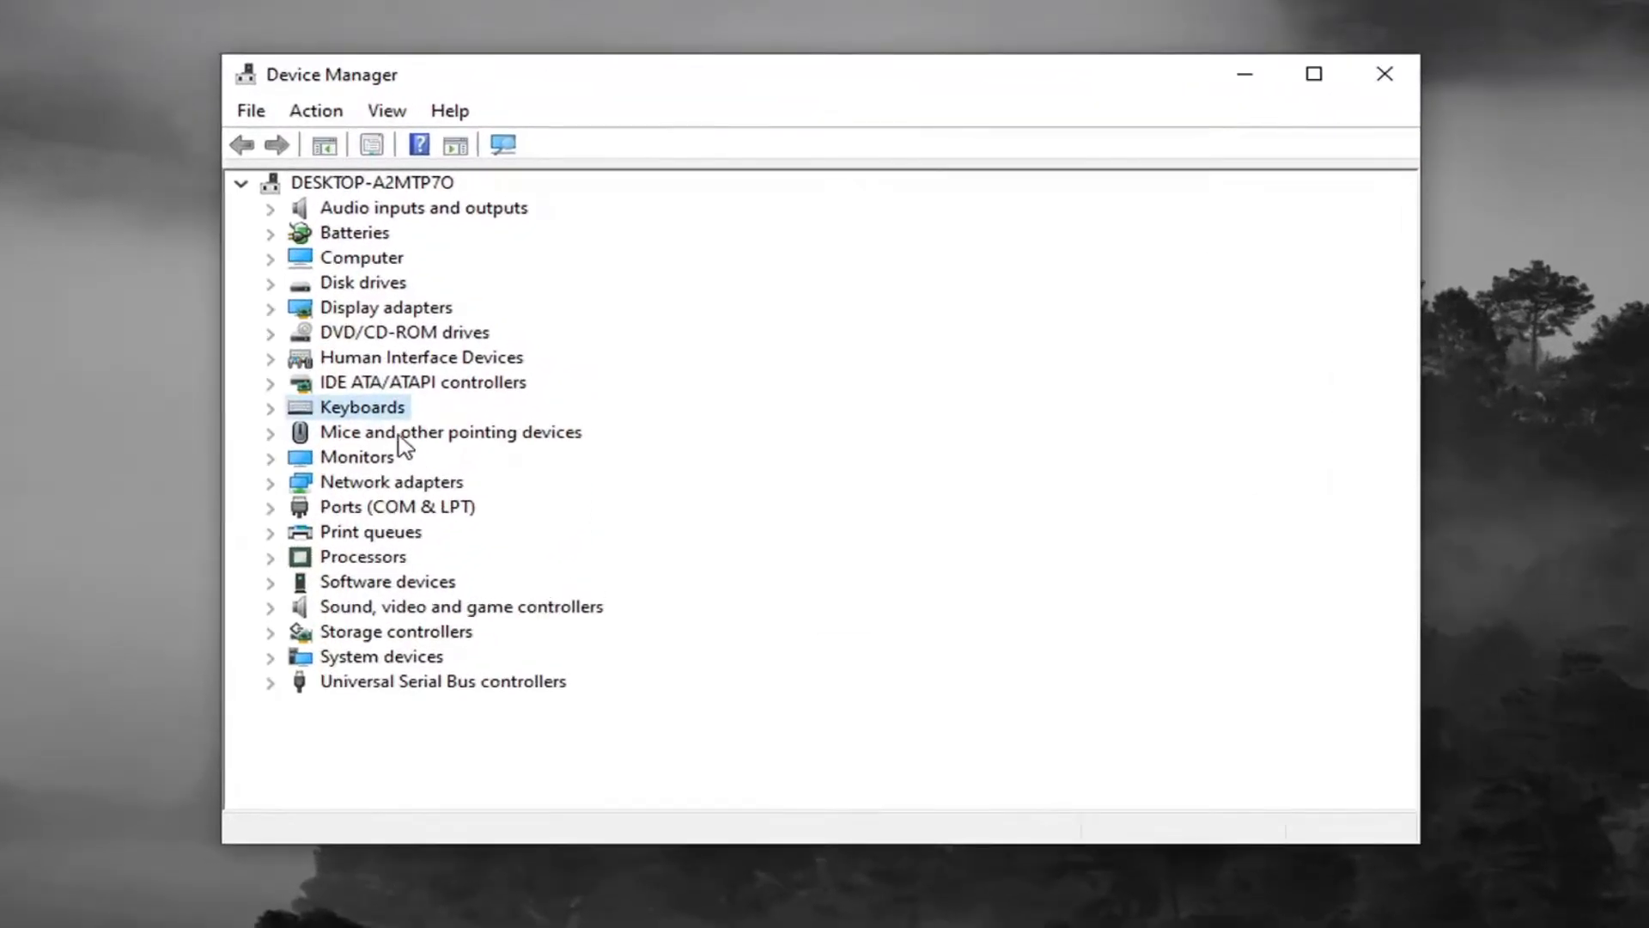
click(450, 433)
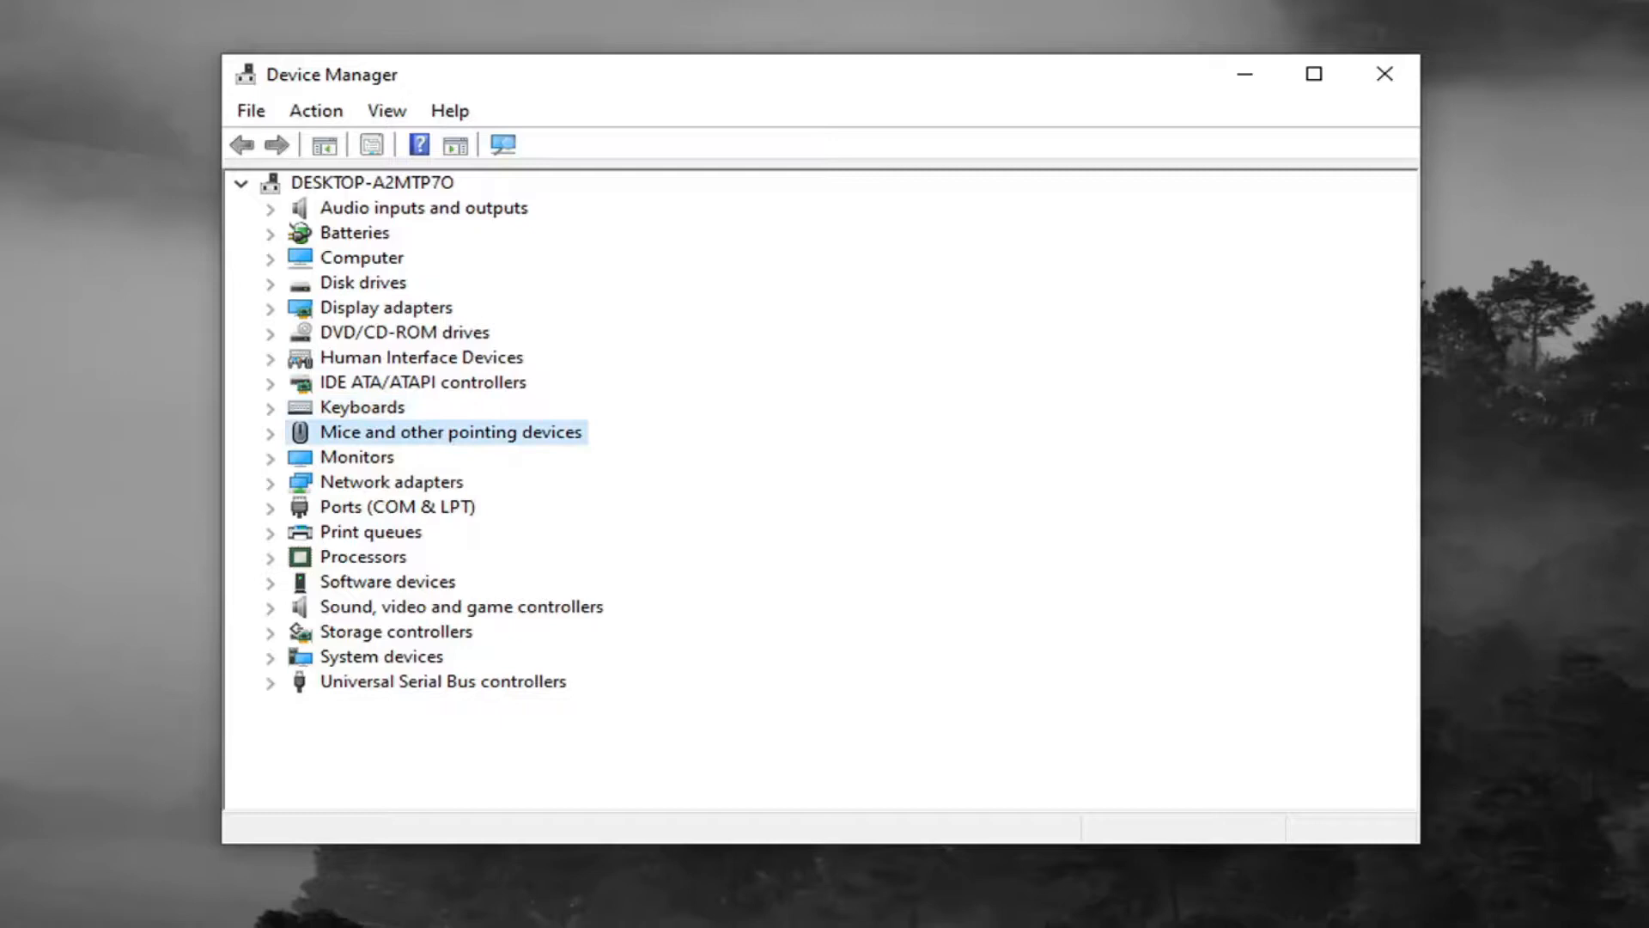
mouse_move(290, 443)
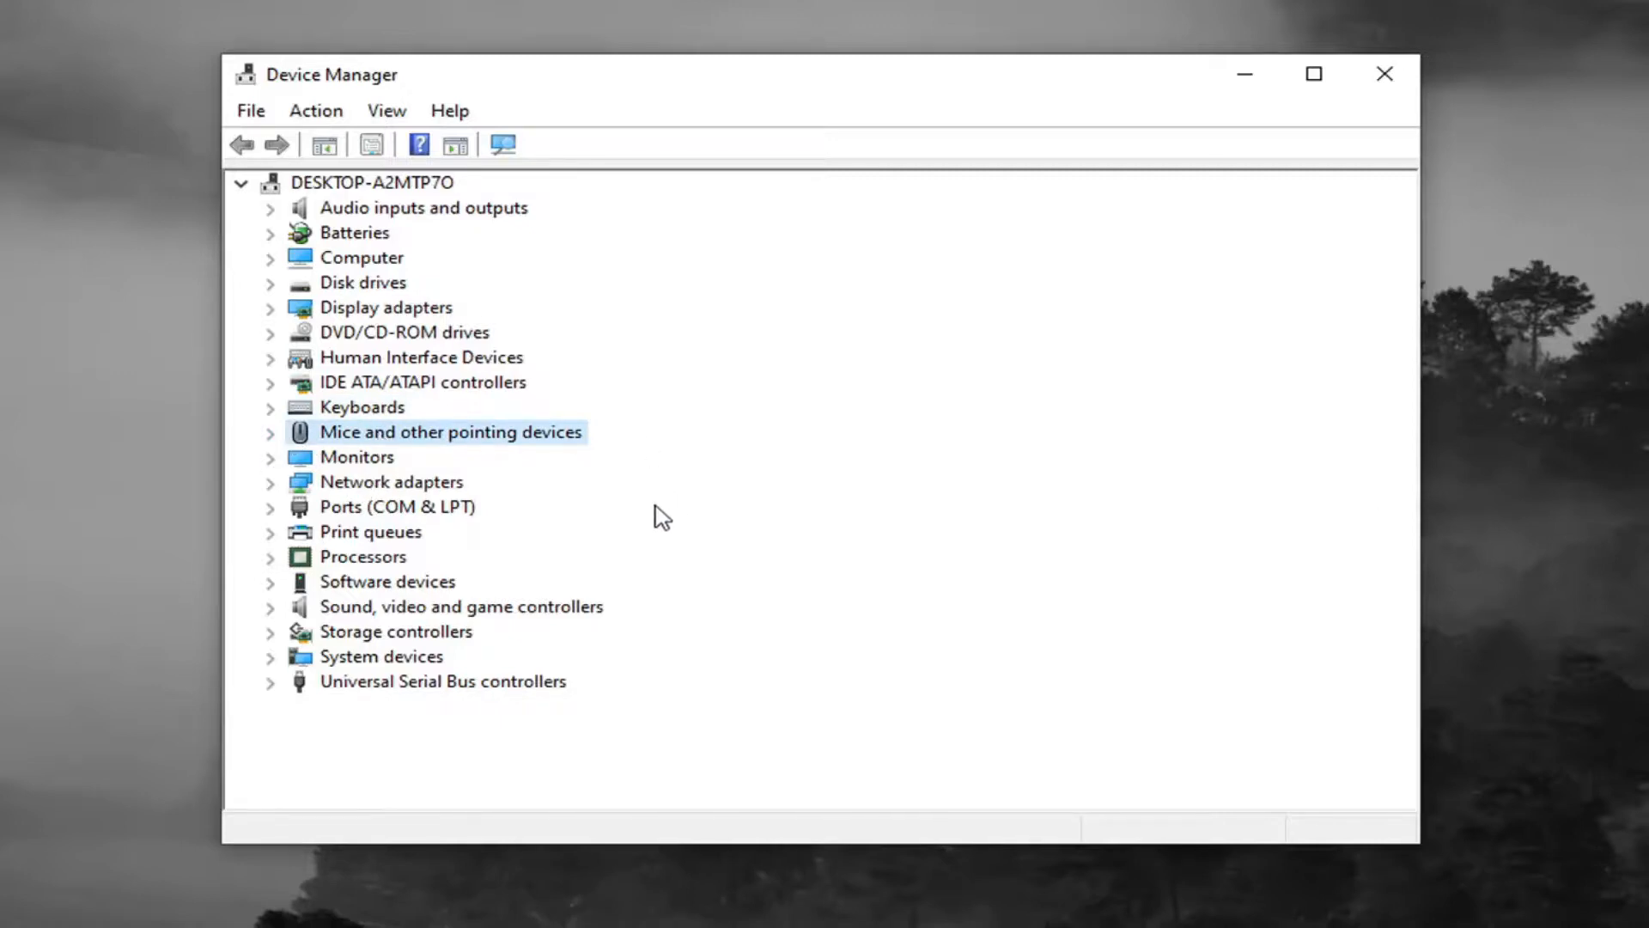
mouse_move(1044, 329)
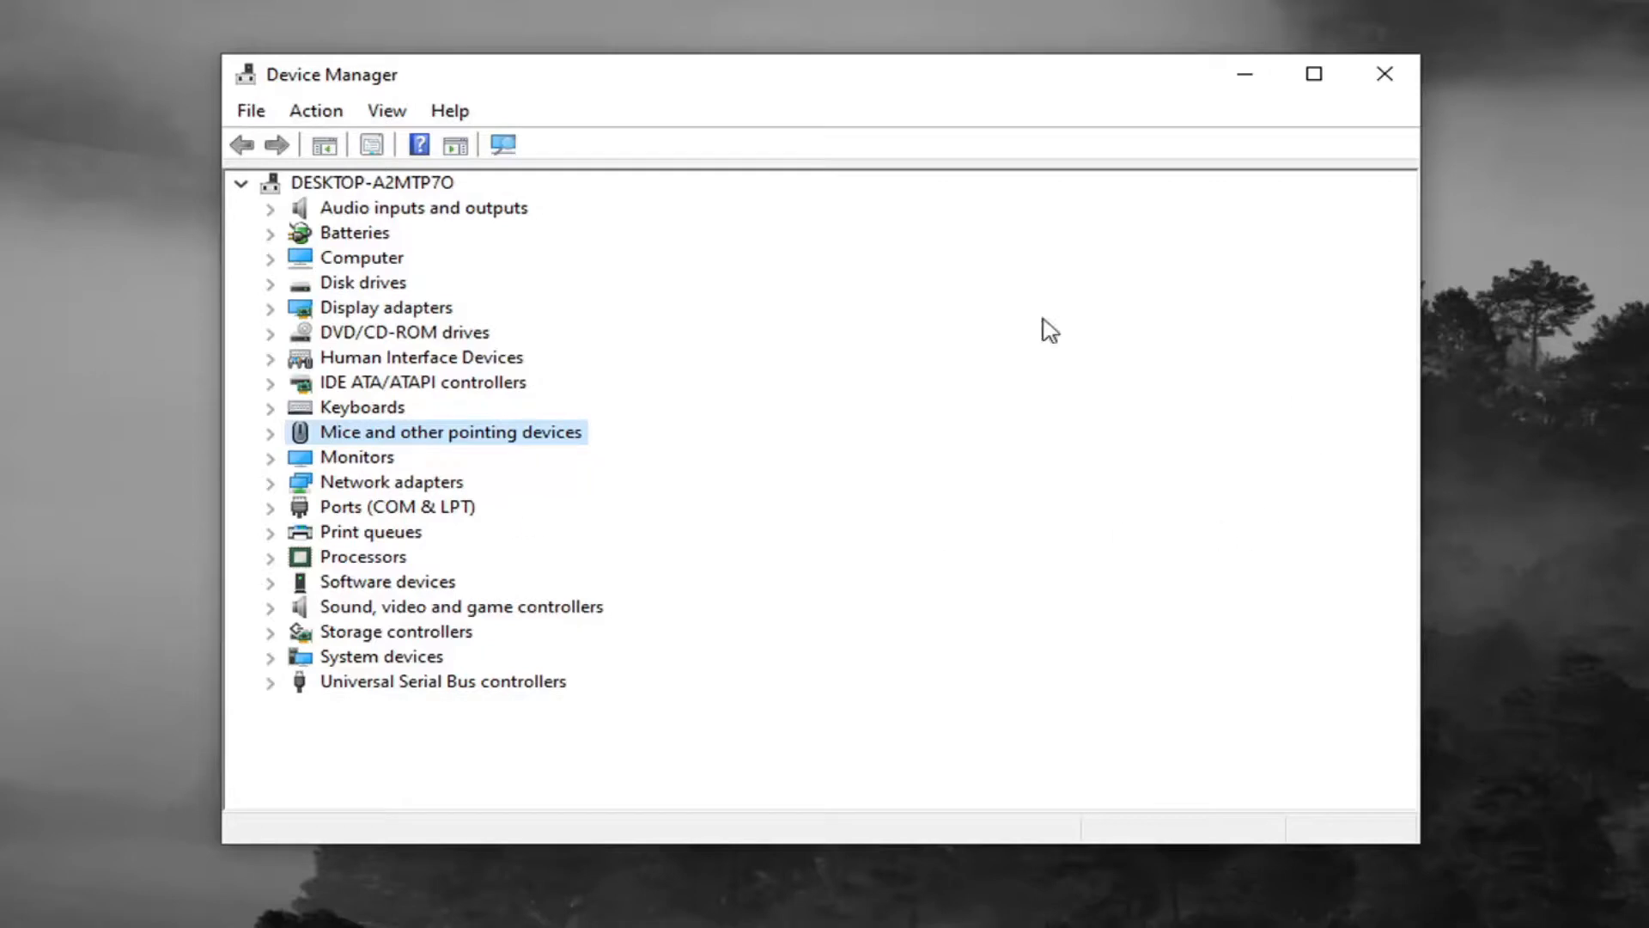
mouse_move(864, 632)
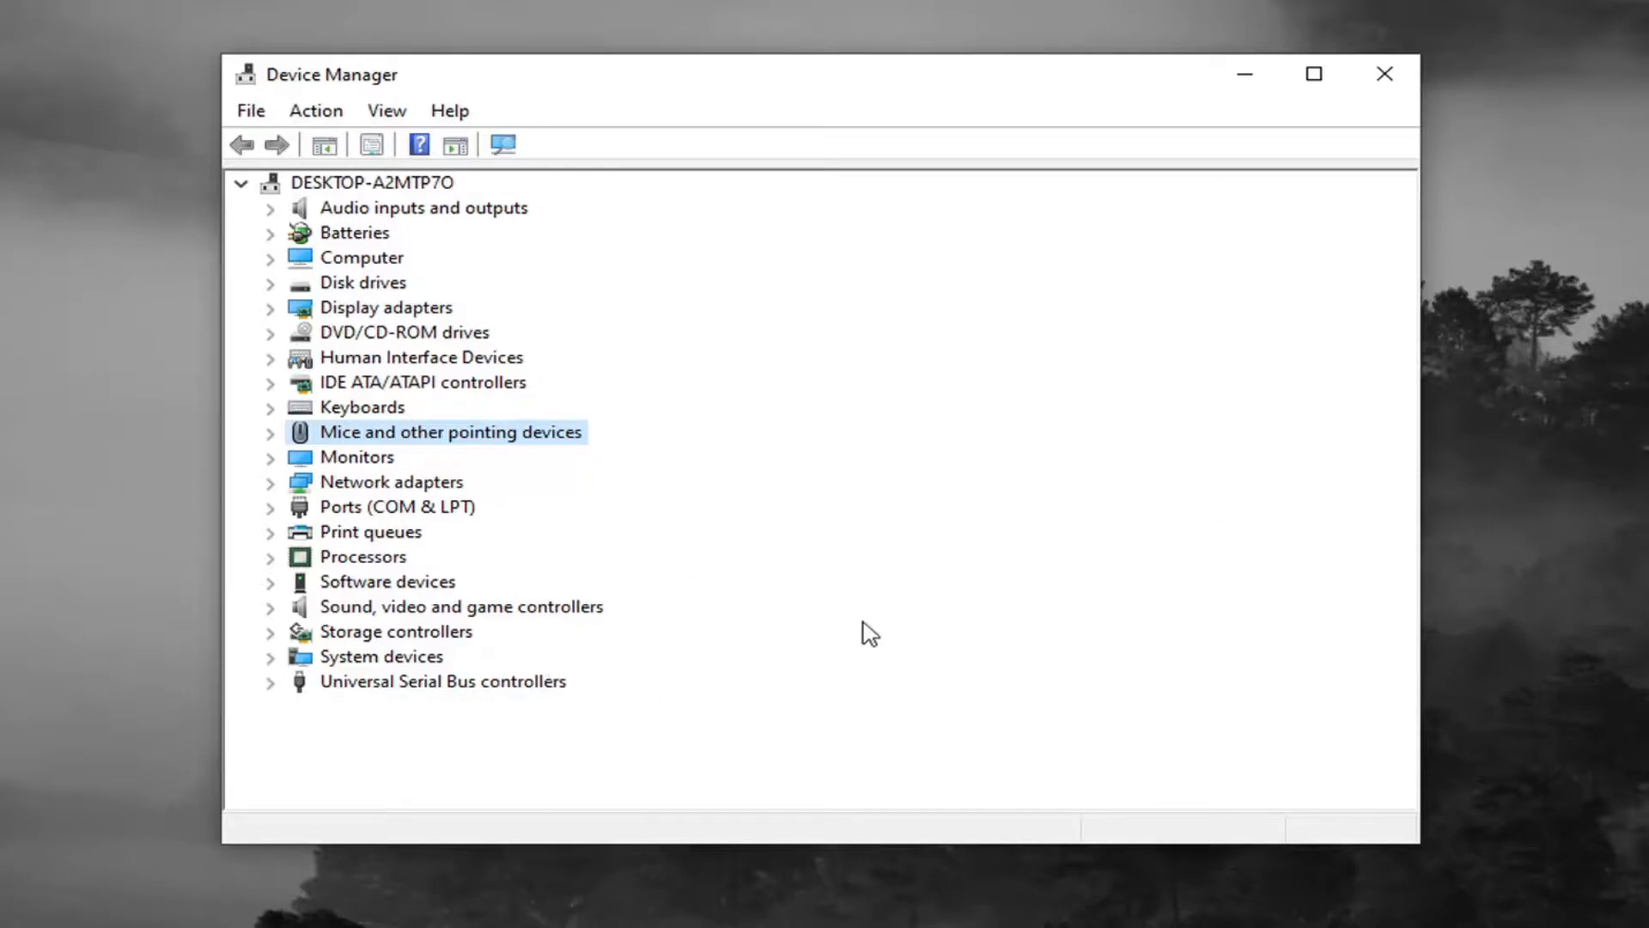
mouse_move(543, 570)
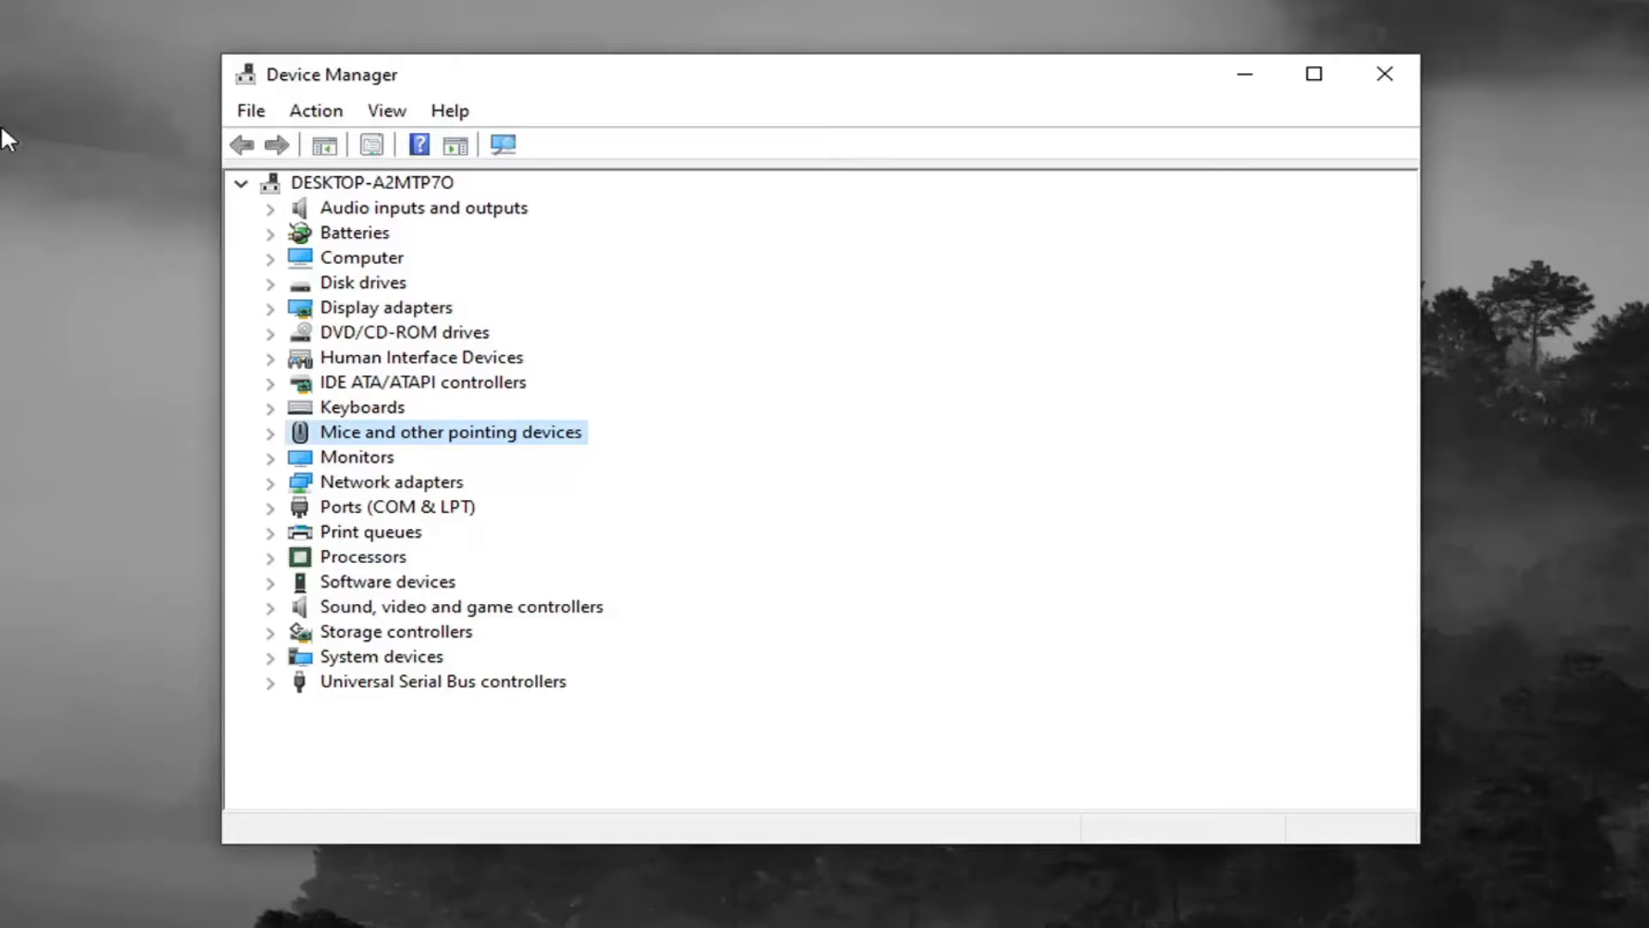
click(1383, 73)
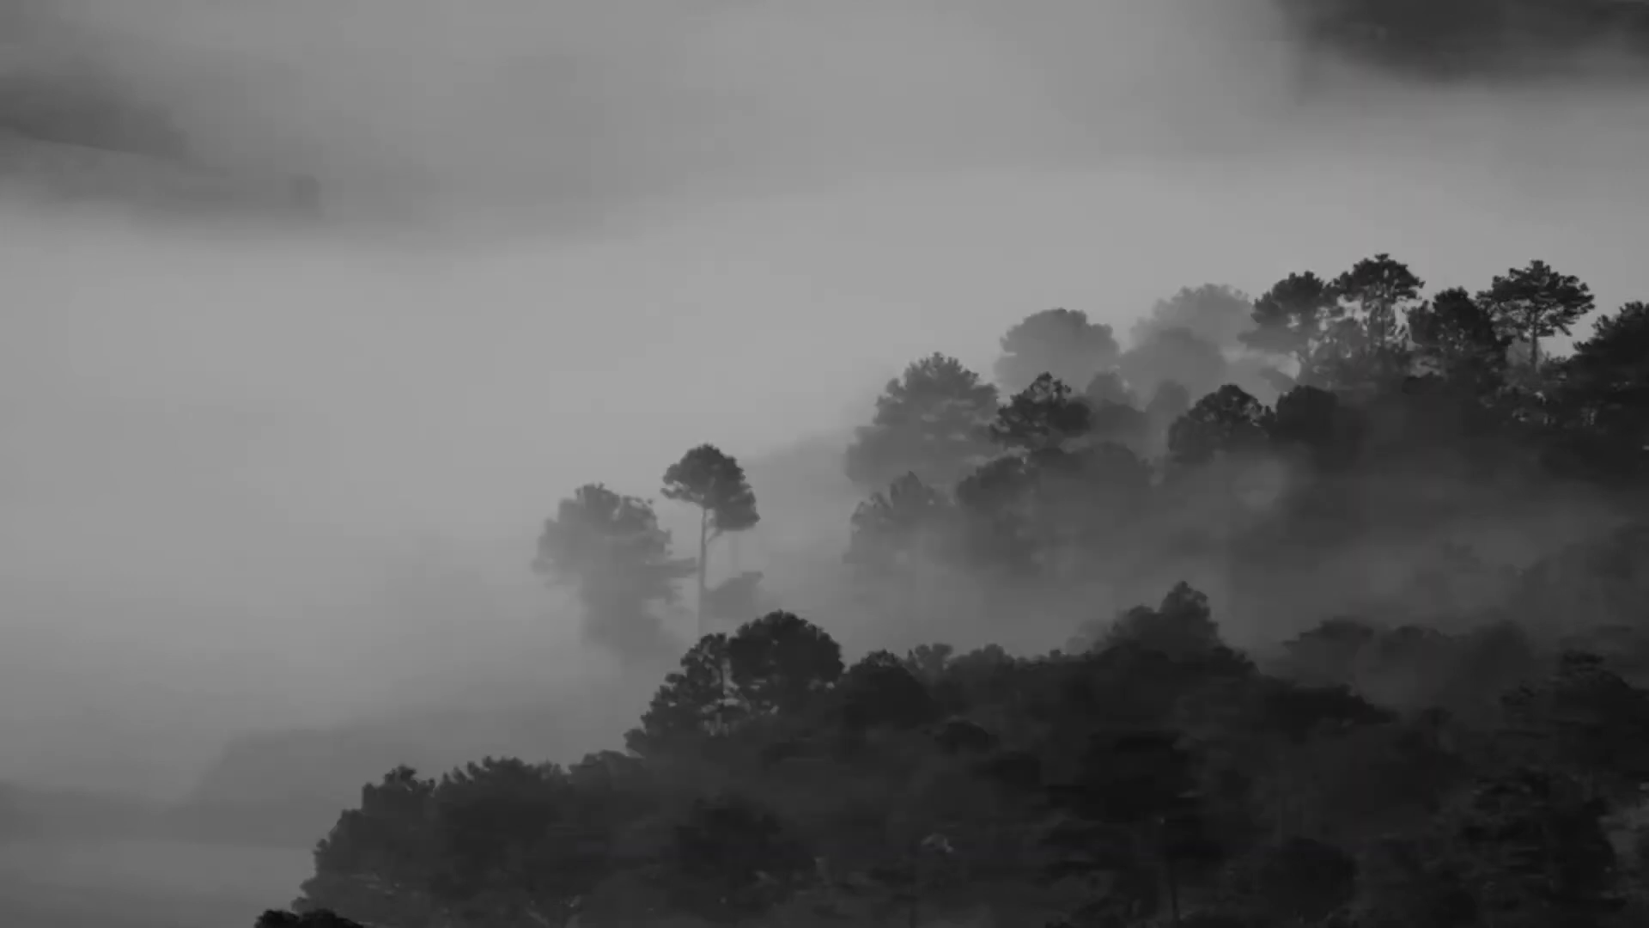